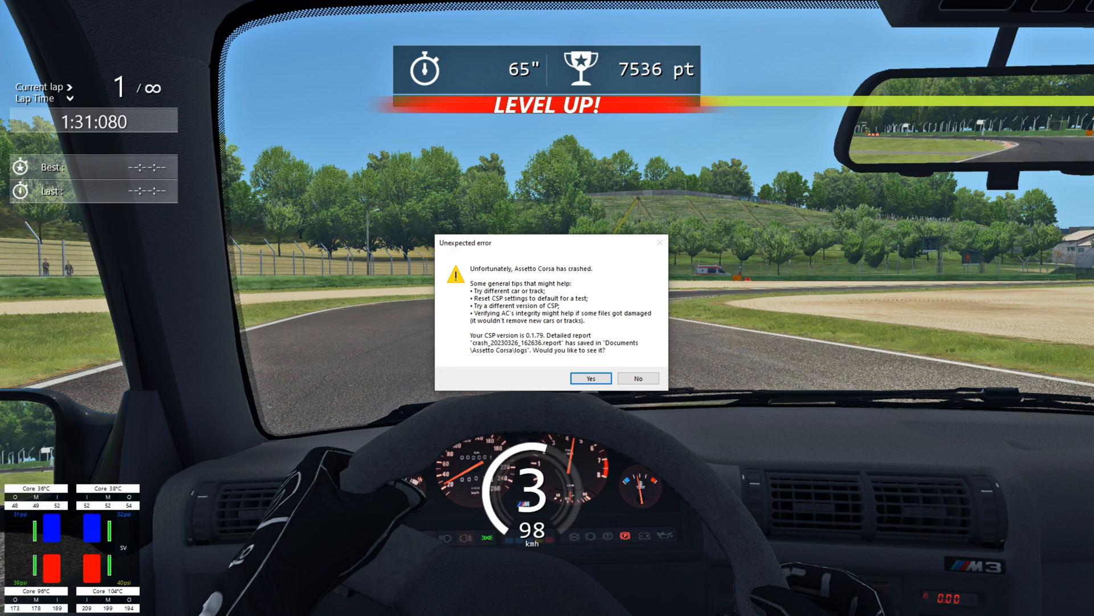
- Dismiss the 'Unexpected error' crash dialog by choosing No
click(637, 378)
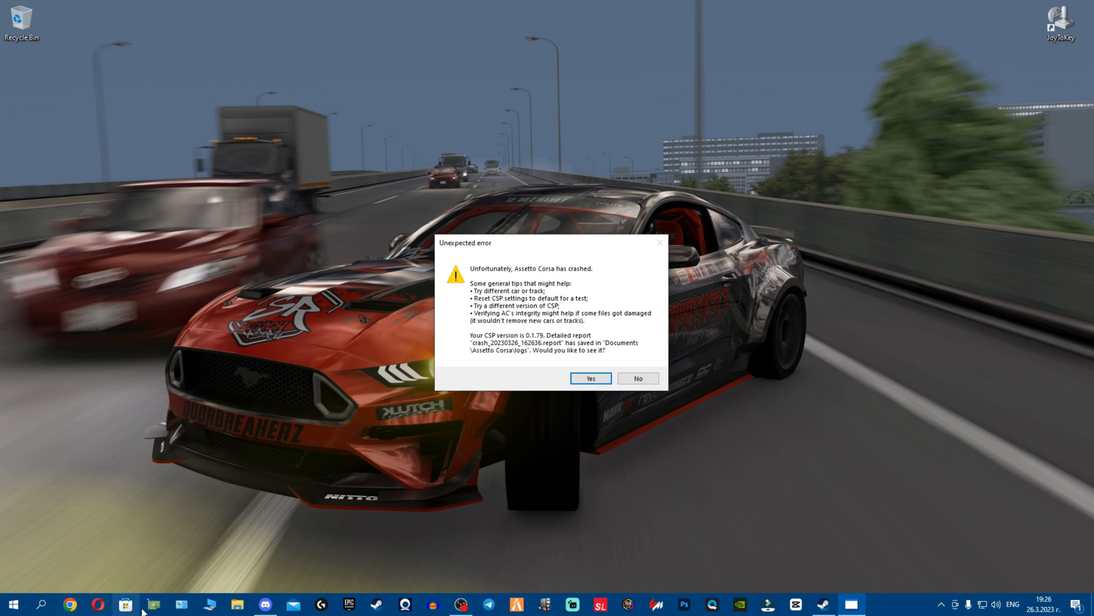
click(636, 378)
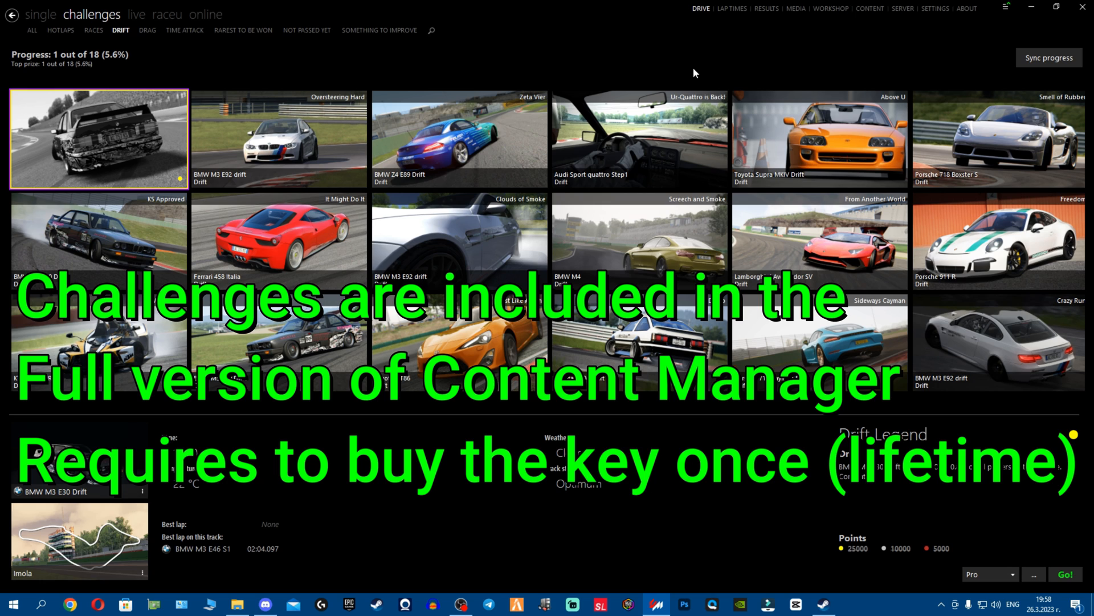
mouse_move(783, 65)
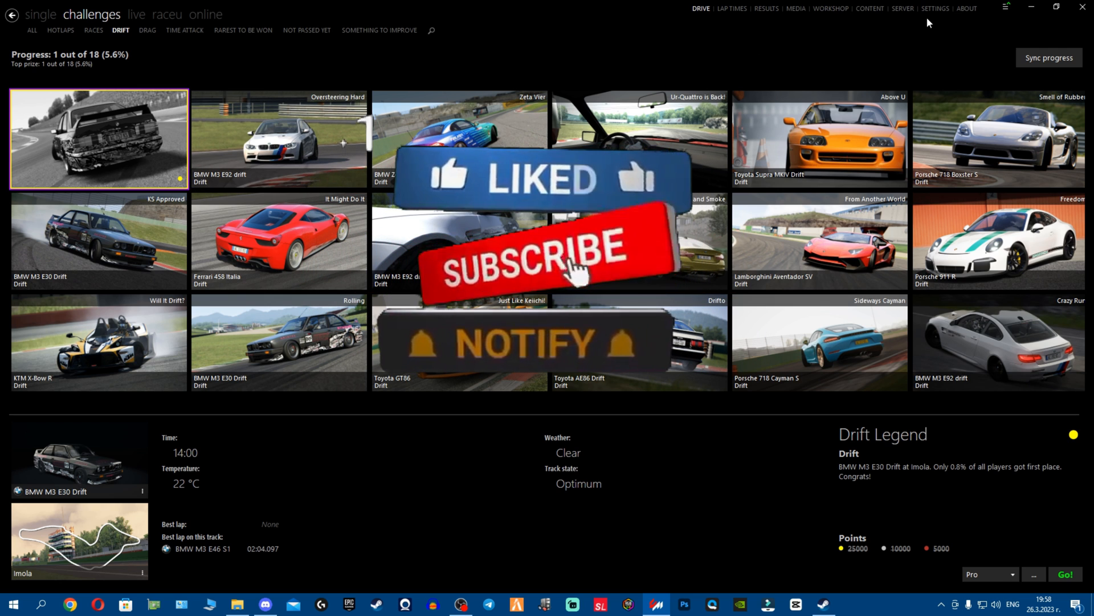
- Go to Content Manager's Settings page from the drift challenges list
click(935, 8)
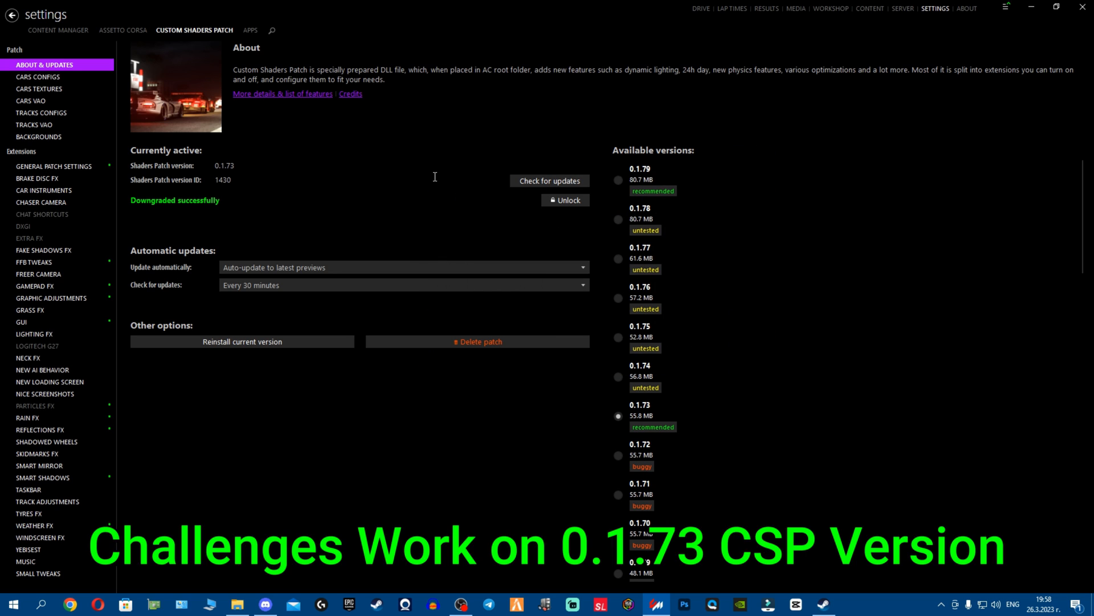
mouse_move(575, 191)
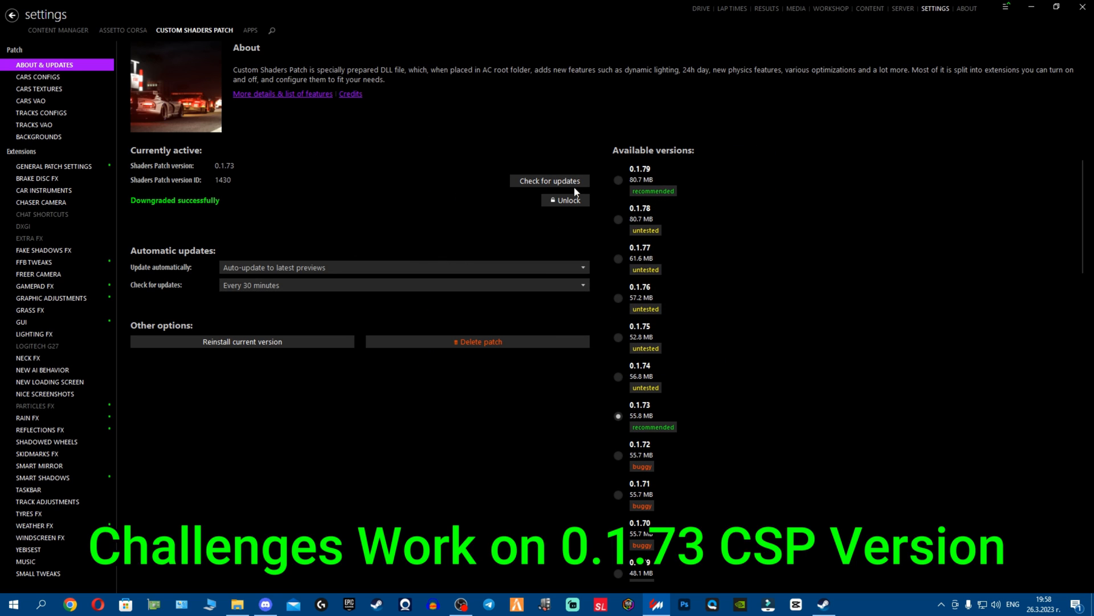
mouse_move(525, 391)
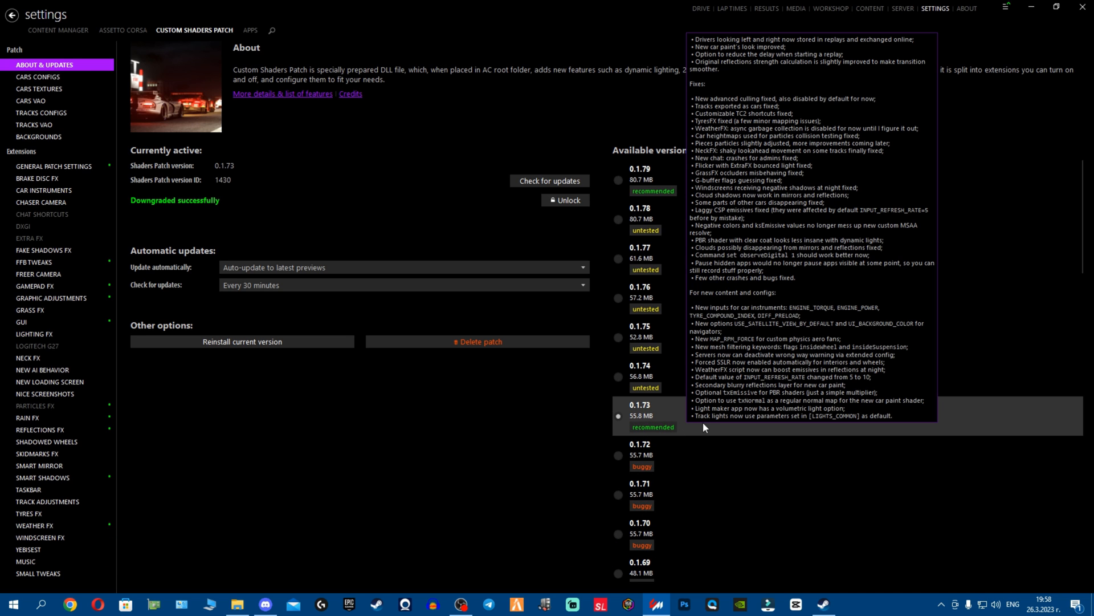
mouse_move(674, 420)
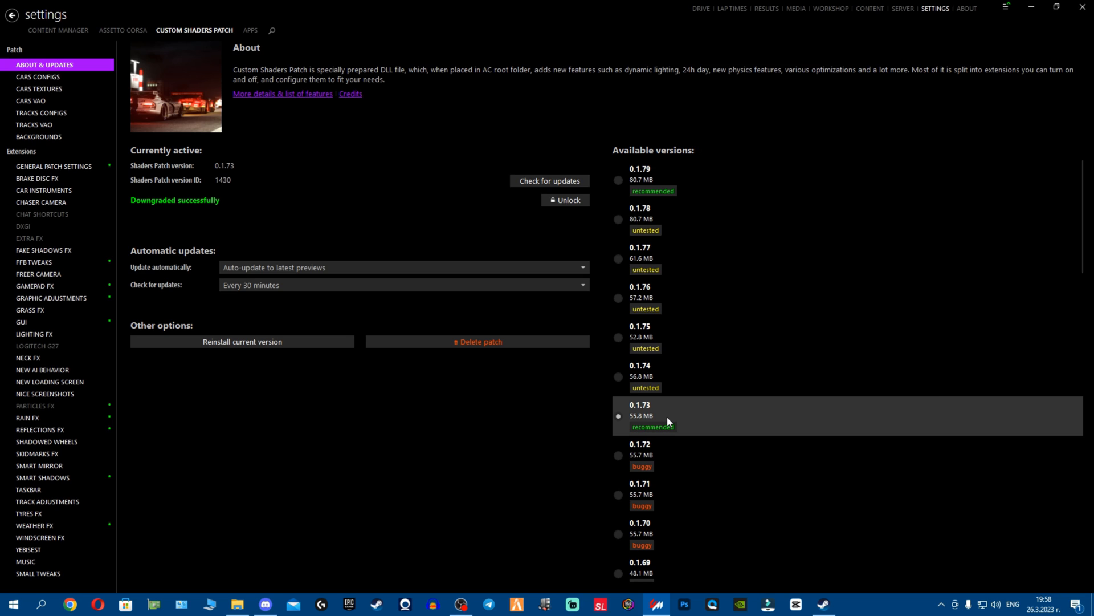
mouse_move(675, 422)
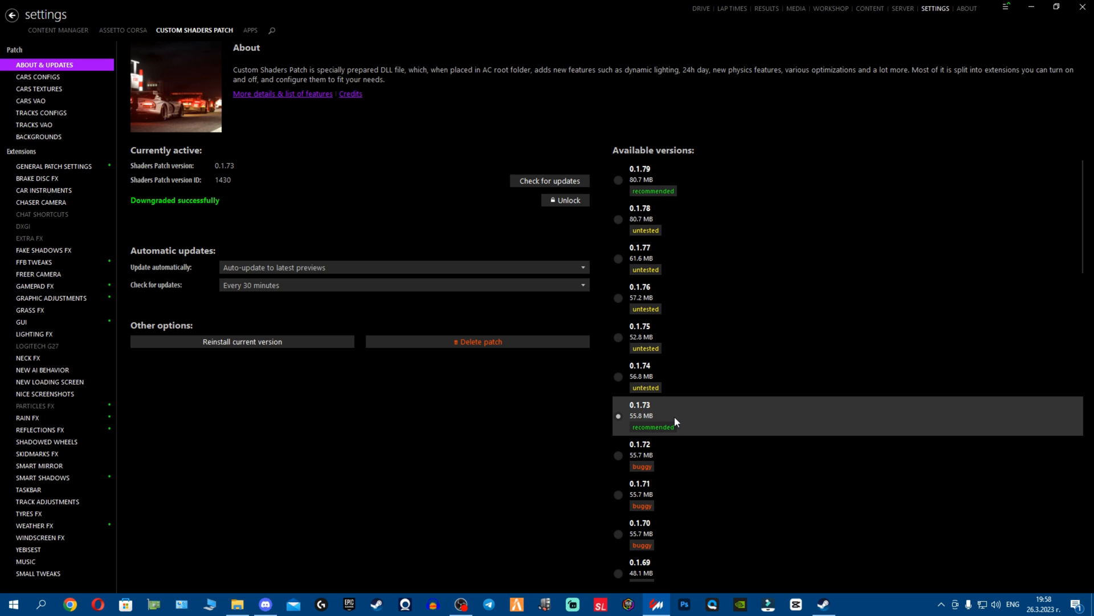
mouse_move(700, 421)
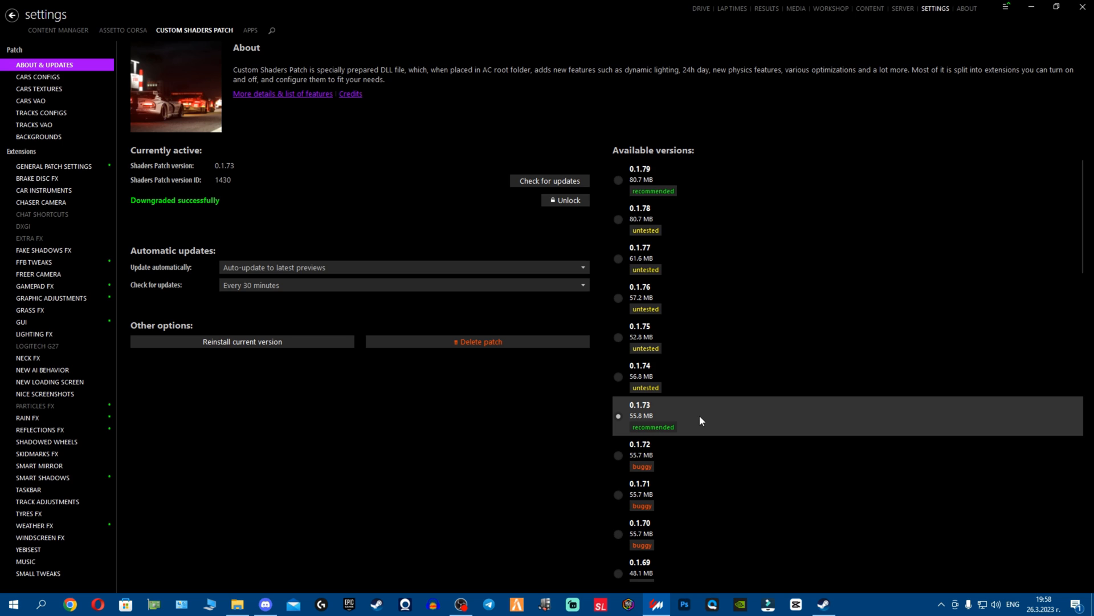
mouse_move(709, 417)
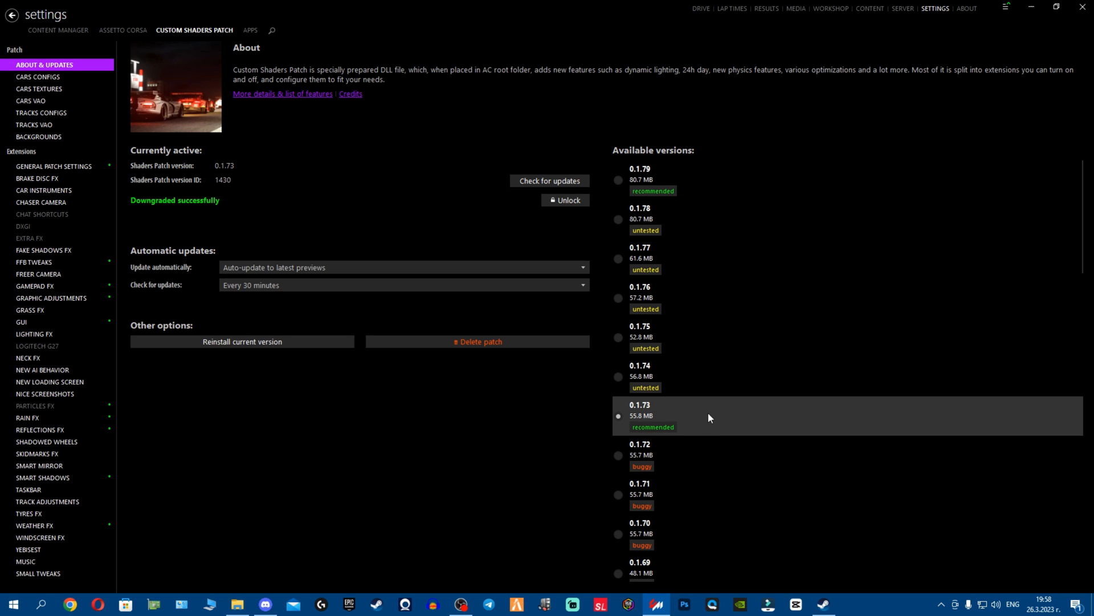
mouse_move(718, 421)
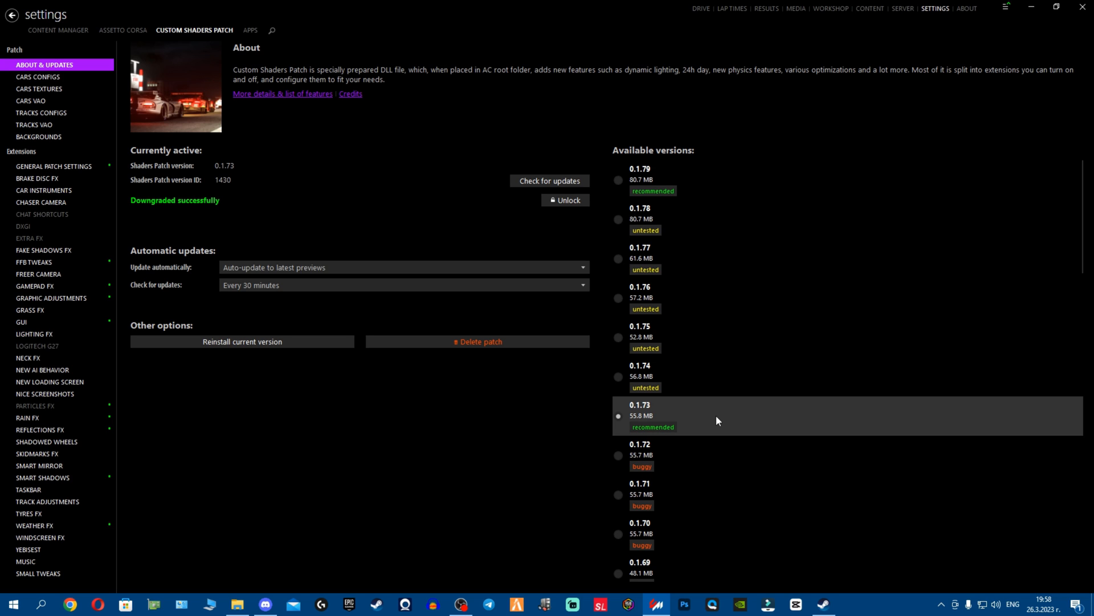
mouse_move(717, 411)
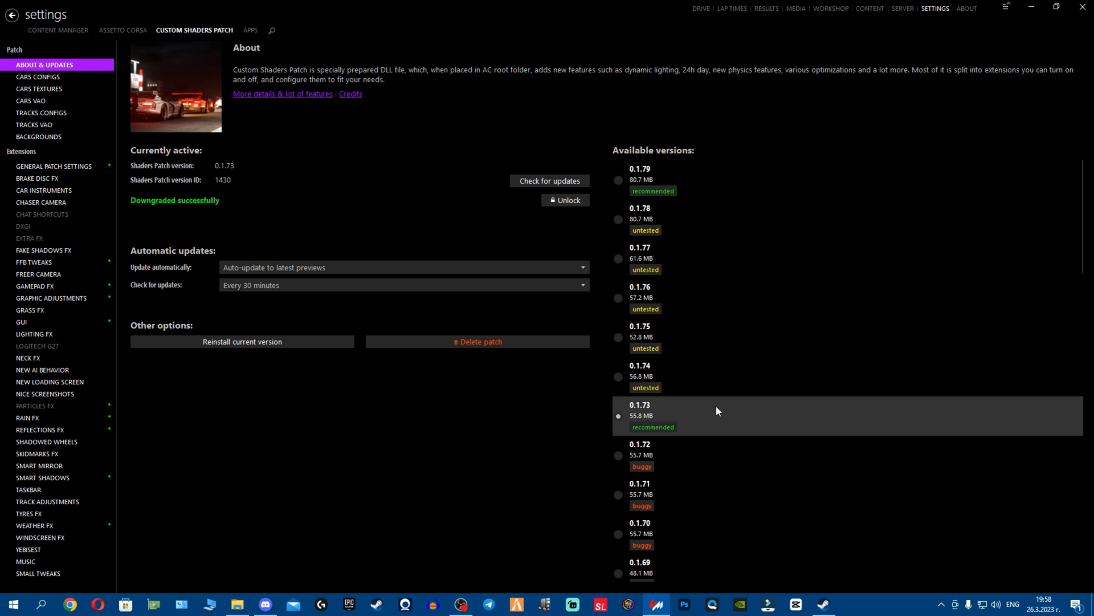
mouse_move(332, 58)
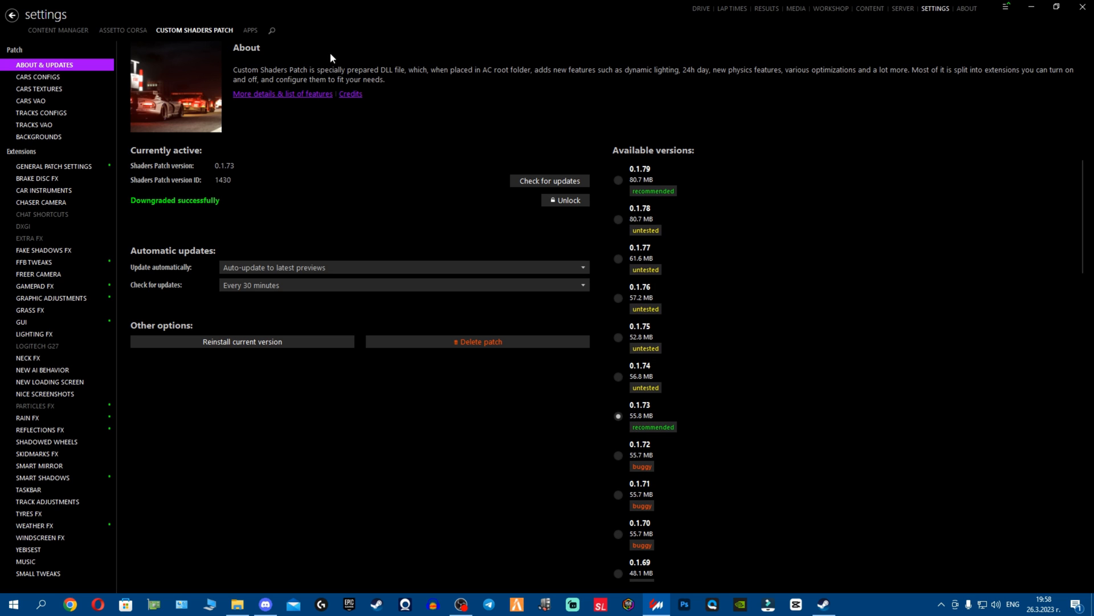
mouse_move(674, 378)
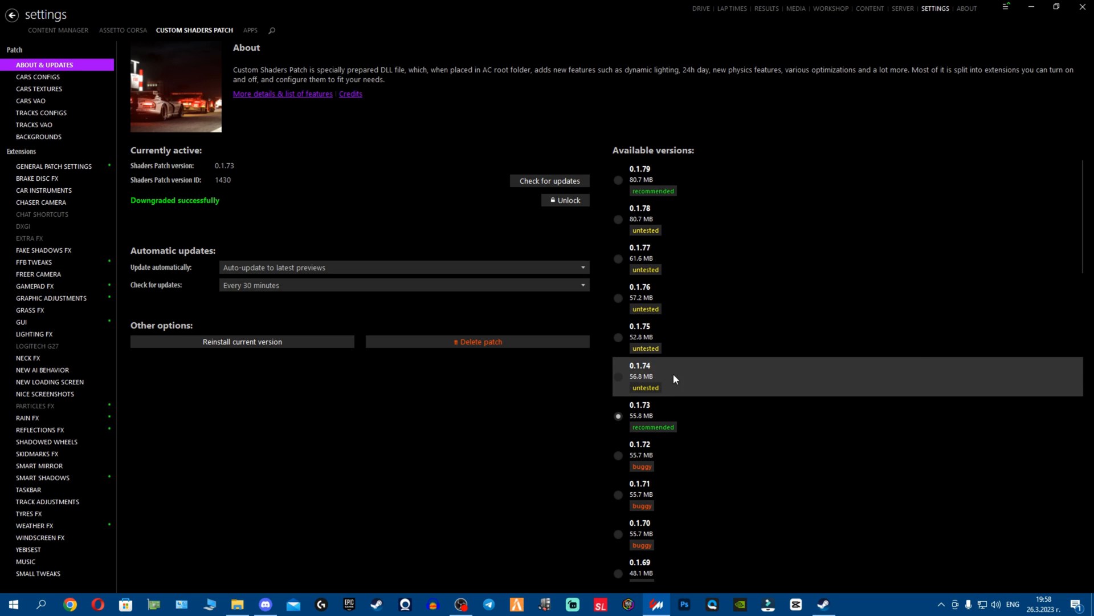
mouse_move(368, 112)
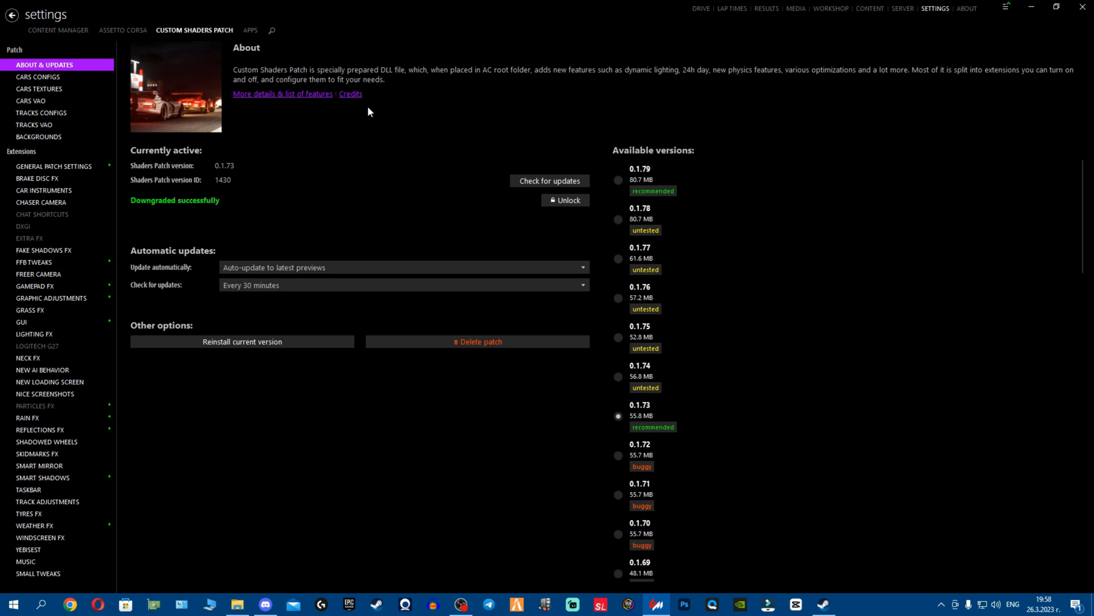
mouse_move(122, 30)
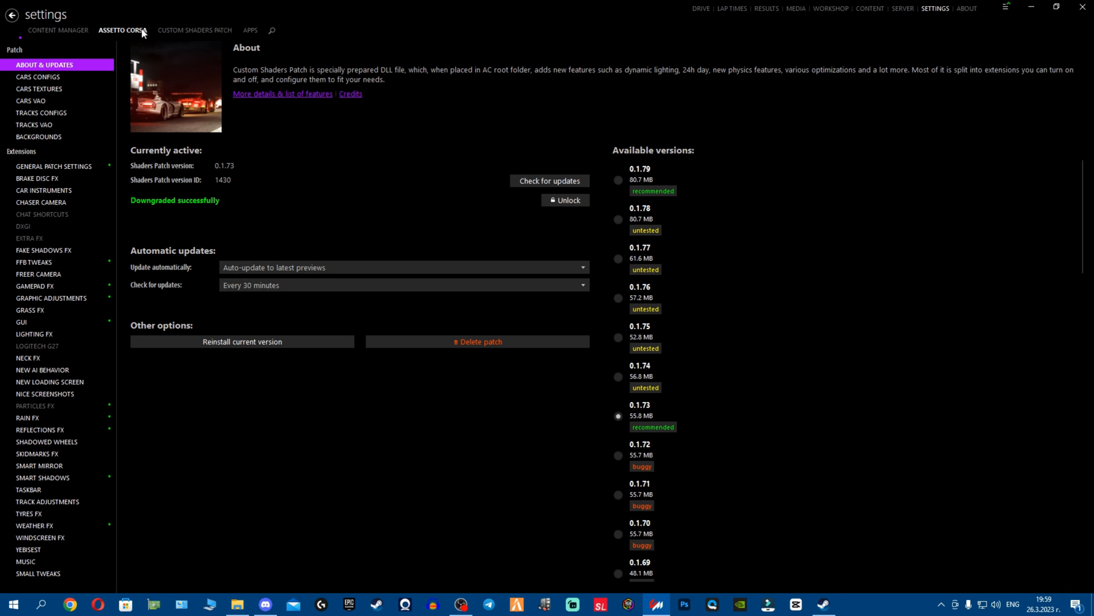
click(250, 30)
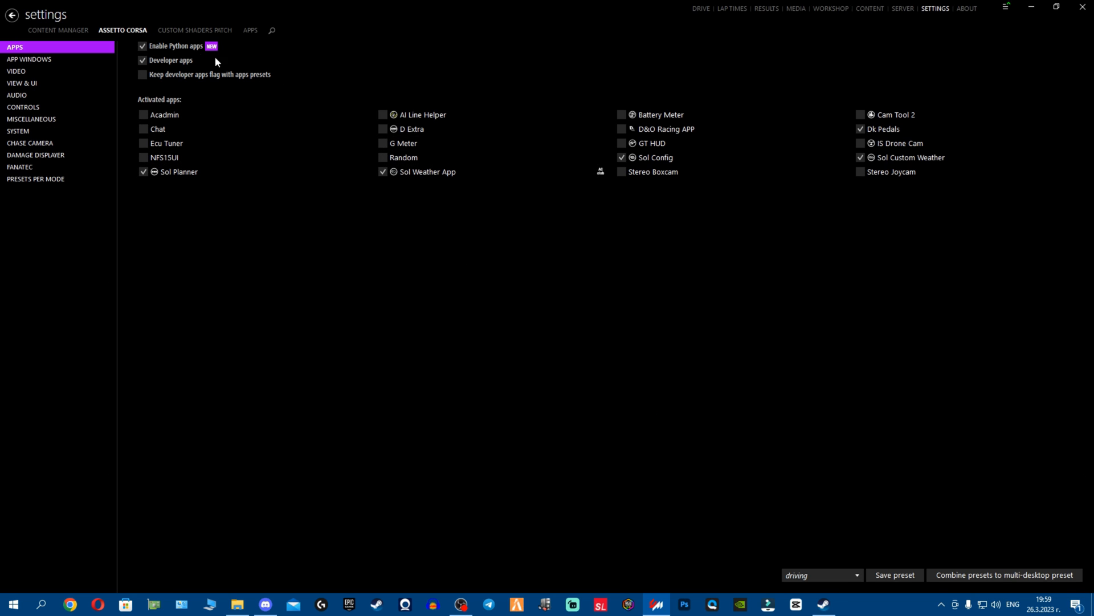
mouse_move(173, 40)
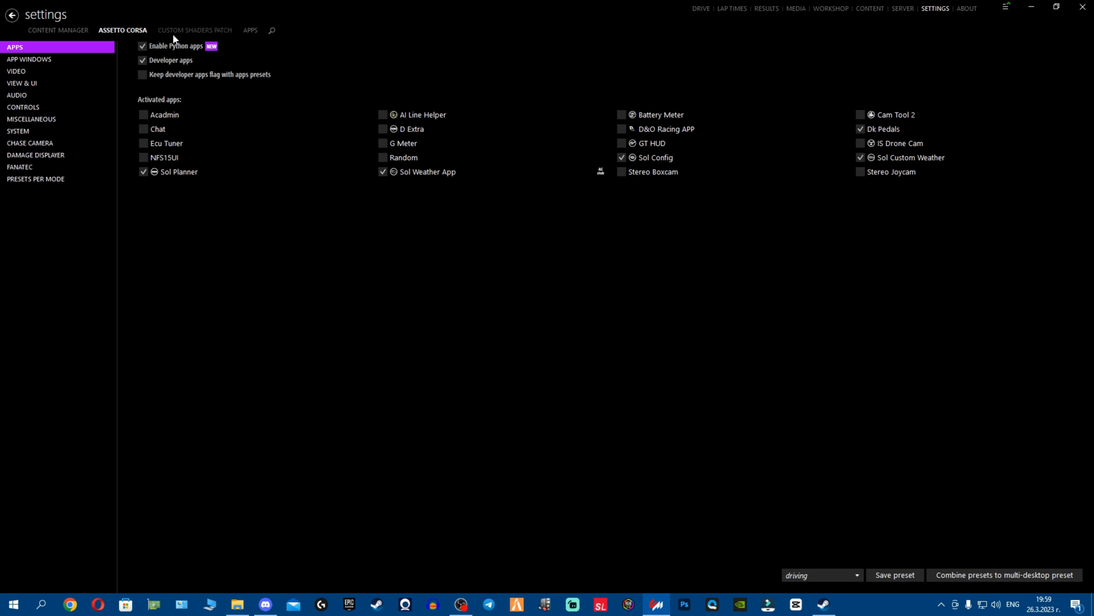
click(194, 29)
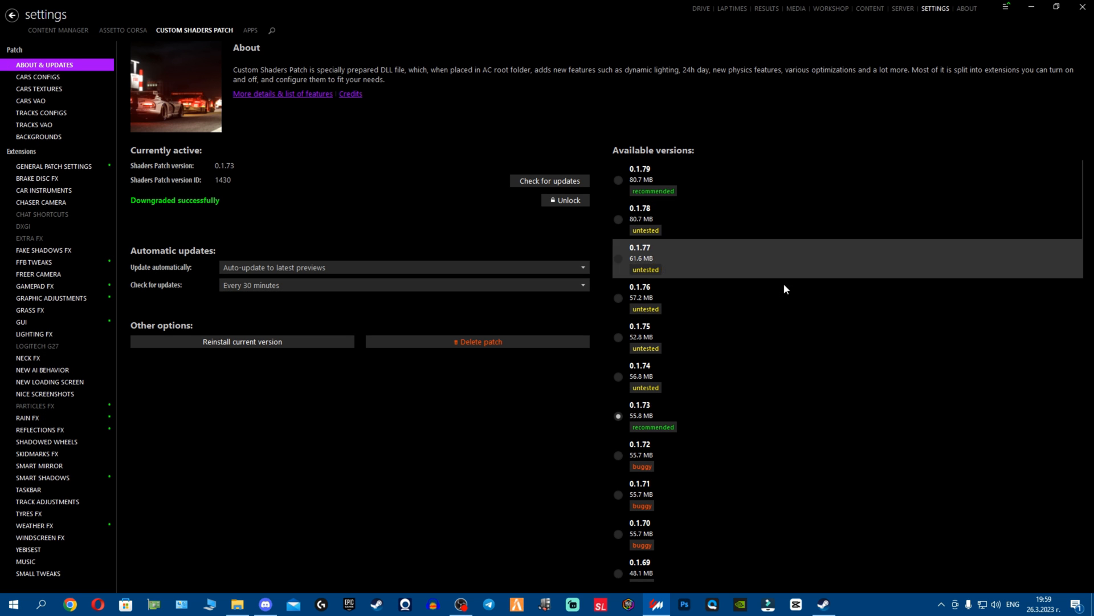
mouse_move(38, 430)
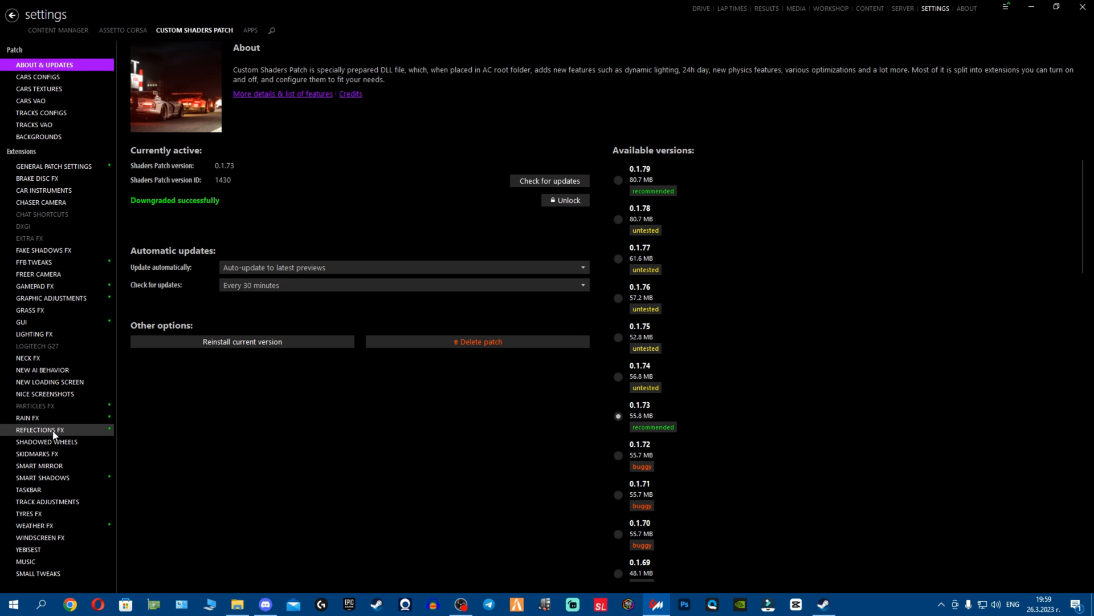
mouse_move(59, 491)
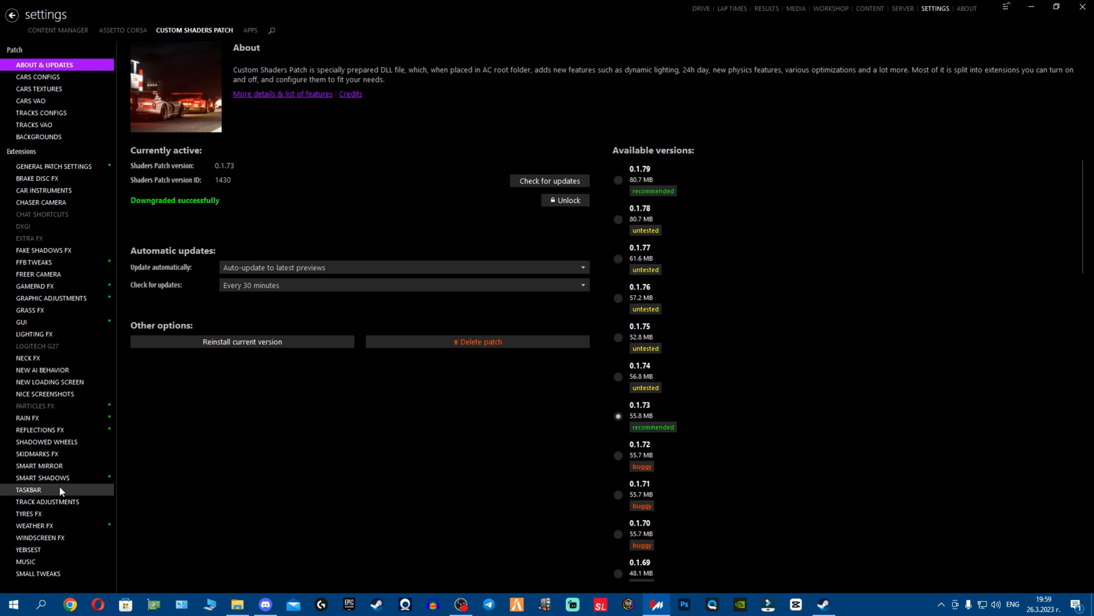
- Check Weather FX shows the default controller script, then switch to the Assetto Corsa settings
click(34, 525)
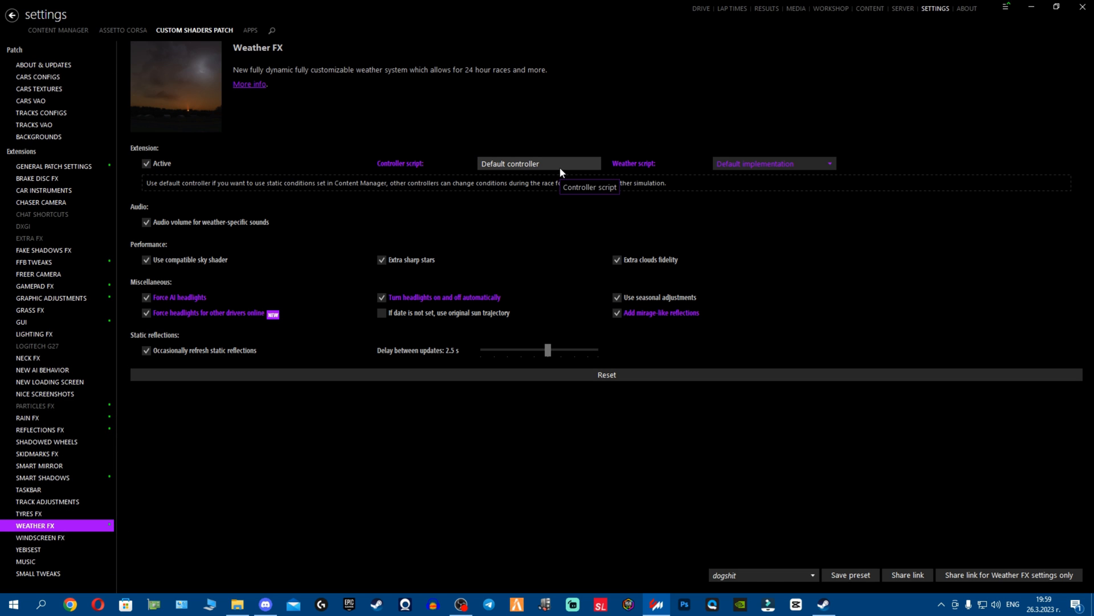
click(537, 163)
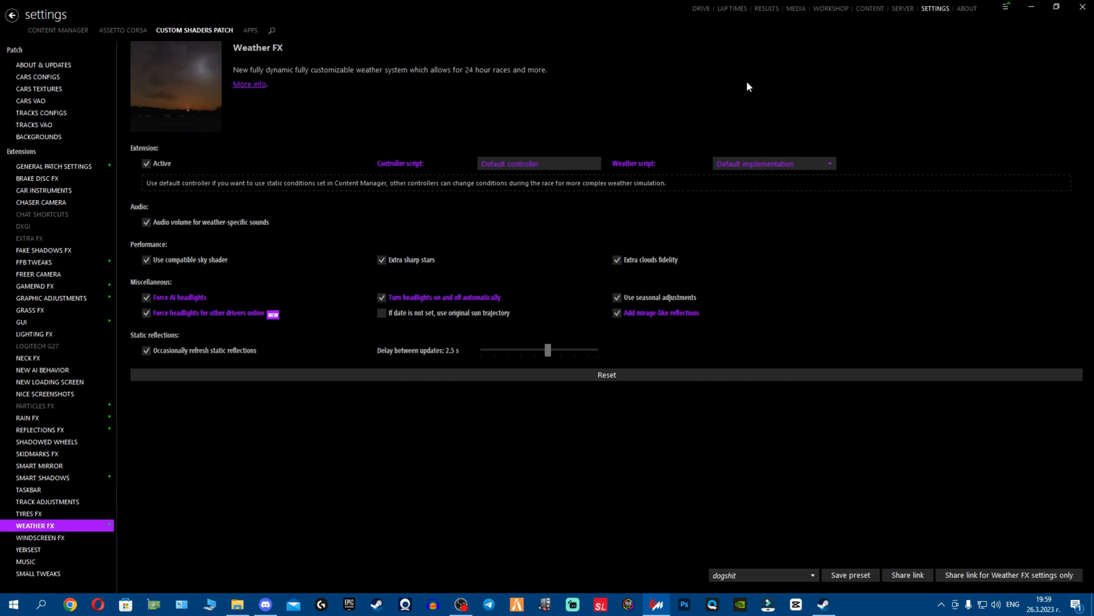
mouse_move(179, 6)
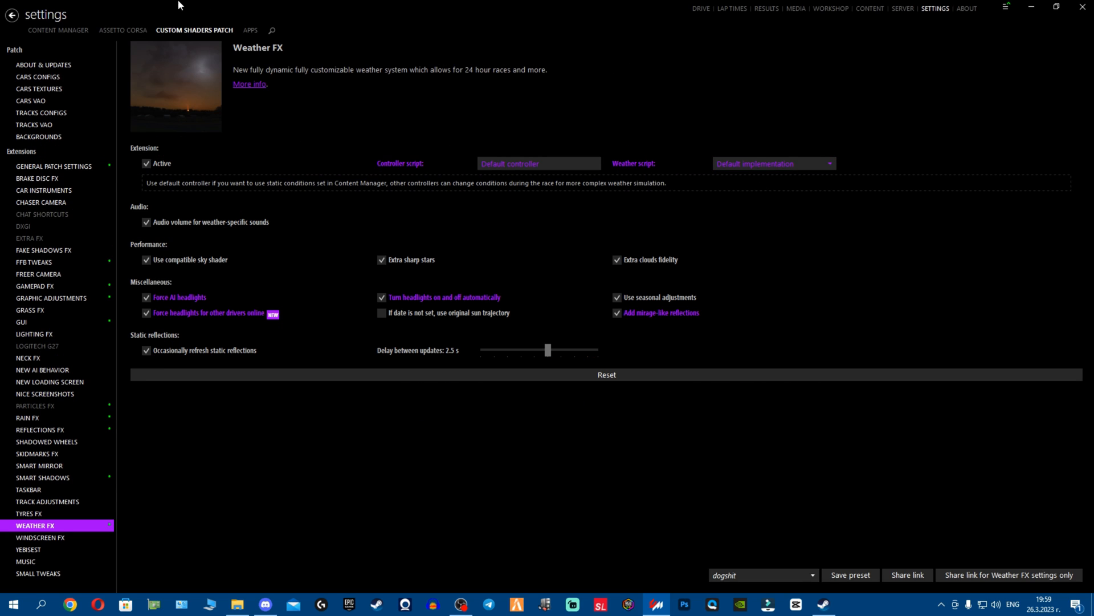
click(123, 30)
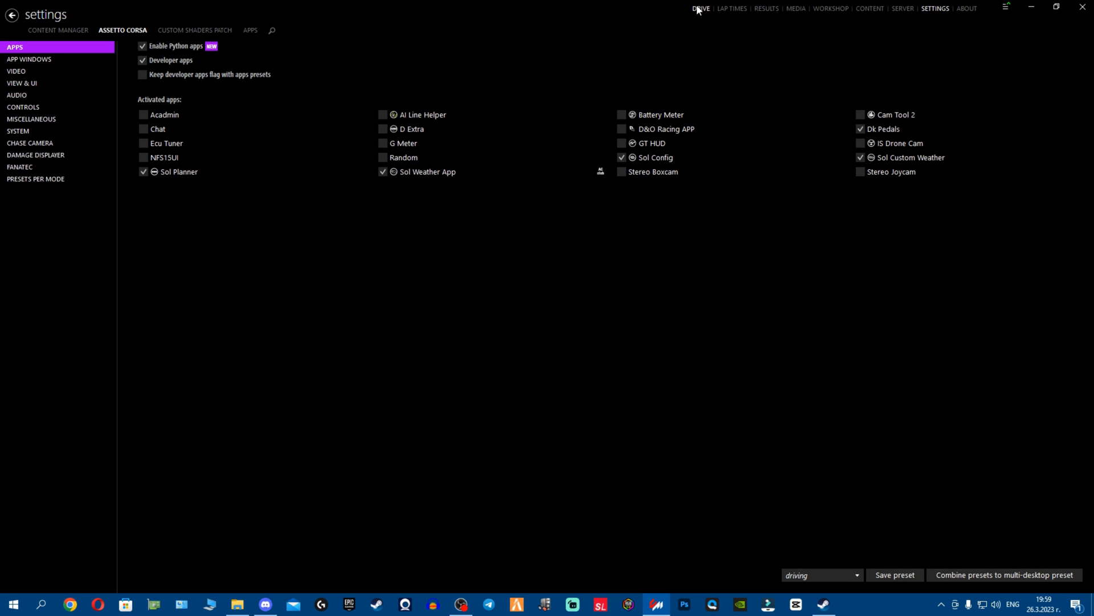
- Revisit the drift challenges via Drive, then return to Content Manager > General settings
click(700, 8)
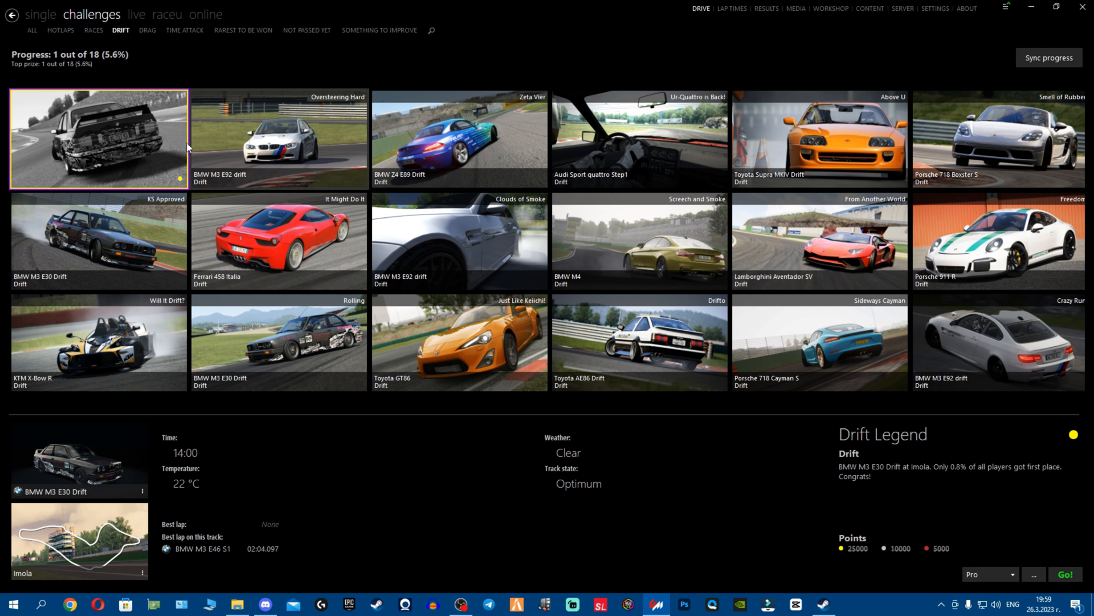
mouse_move(788, 155)
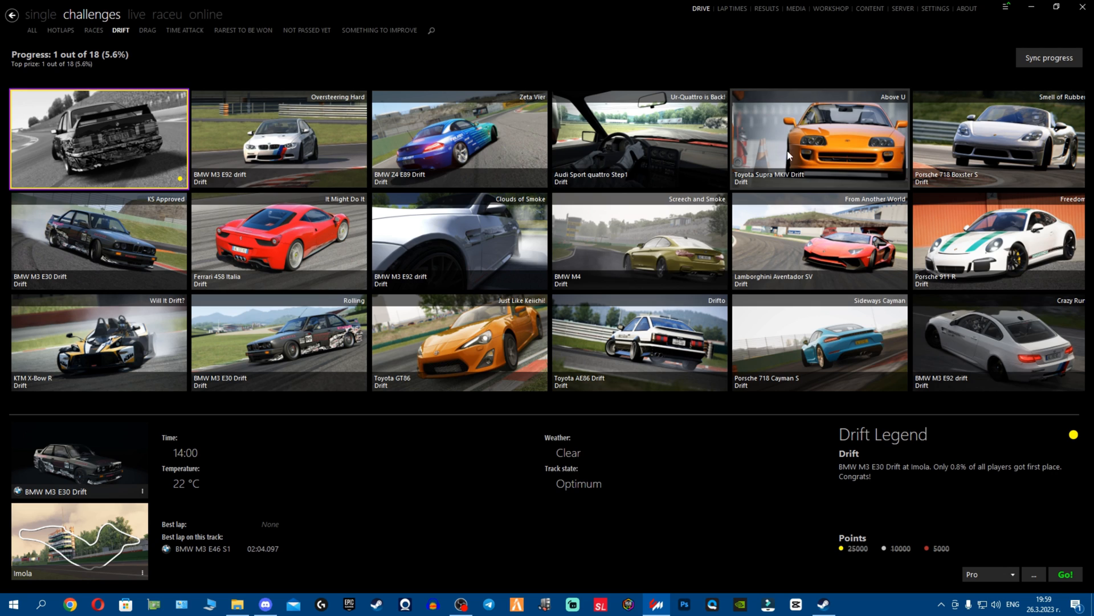
mouse_move(777, 190)
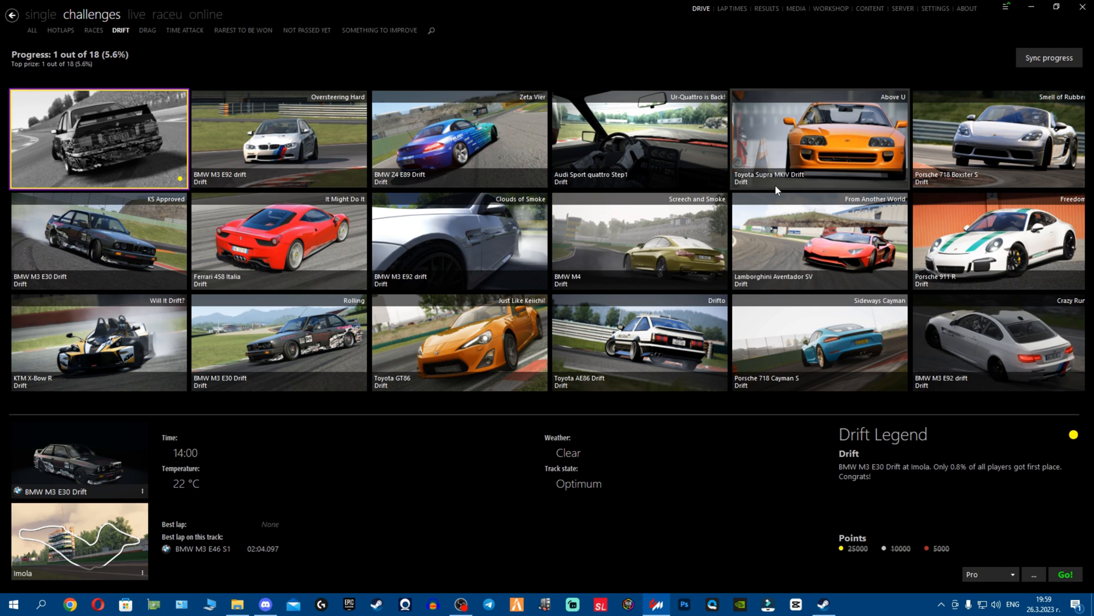
mouse_move(954, 31)
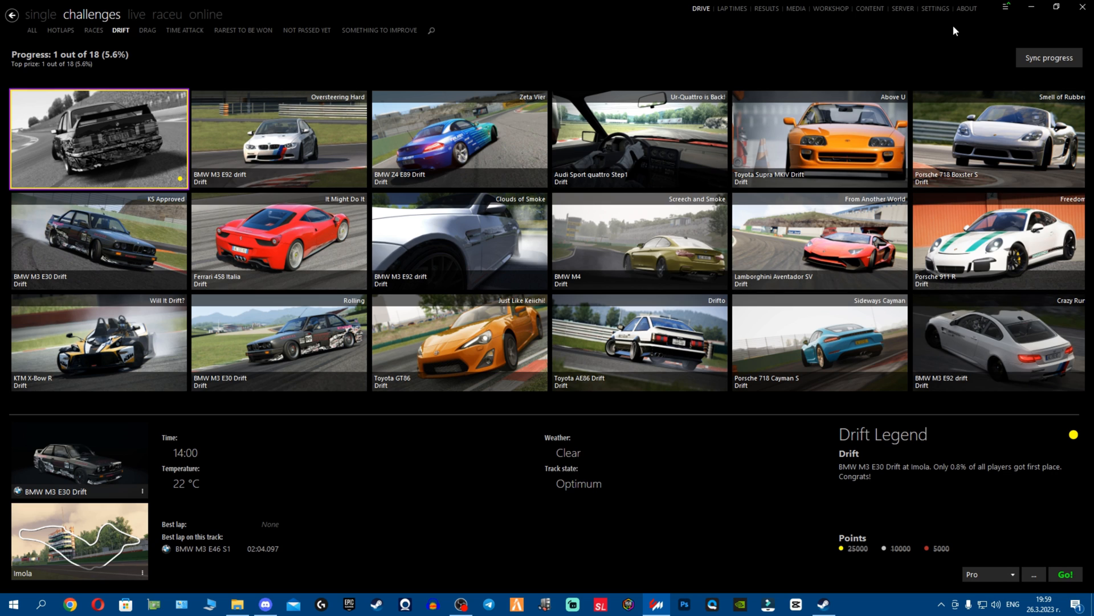
click(934, 8)
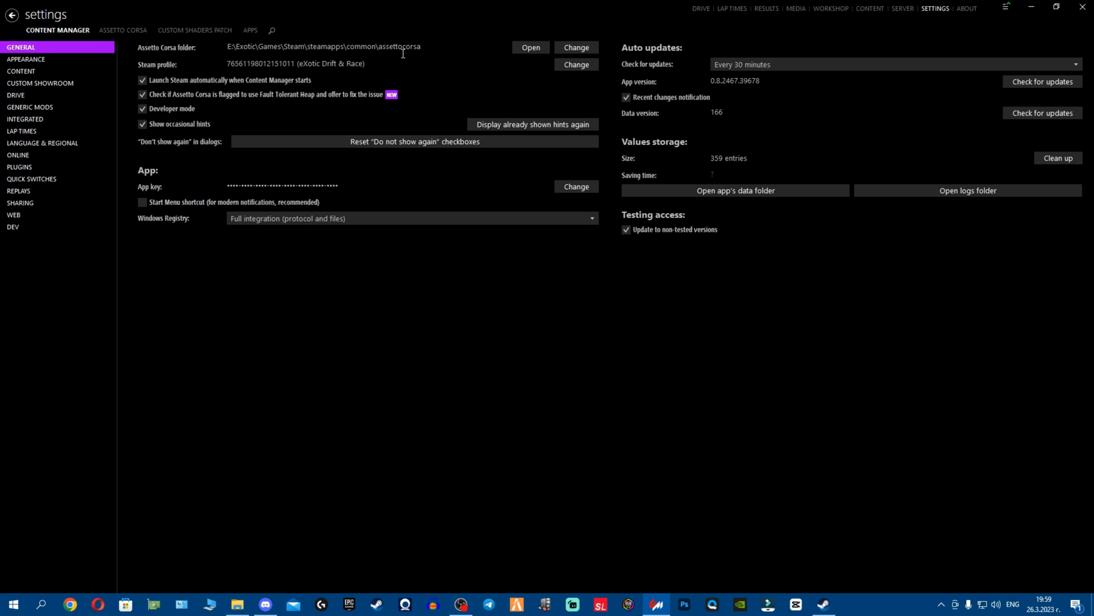
- Reset the linked Steam profile to None and confirm
triple_click(322, 47)
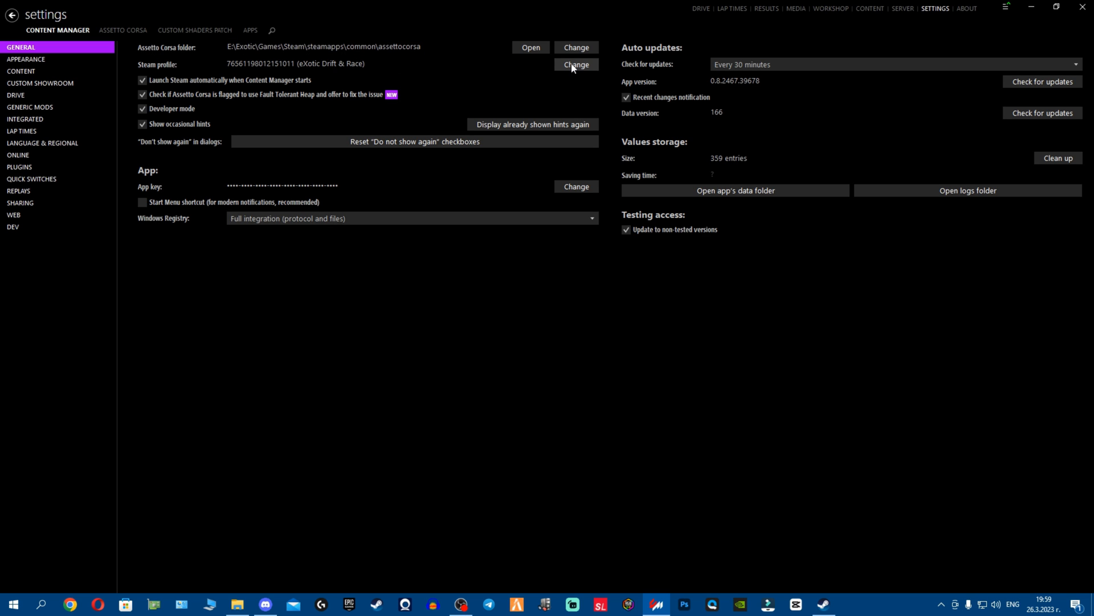
click(576, 64)
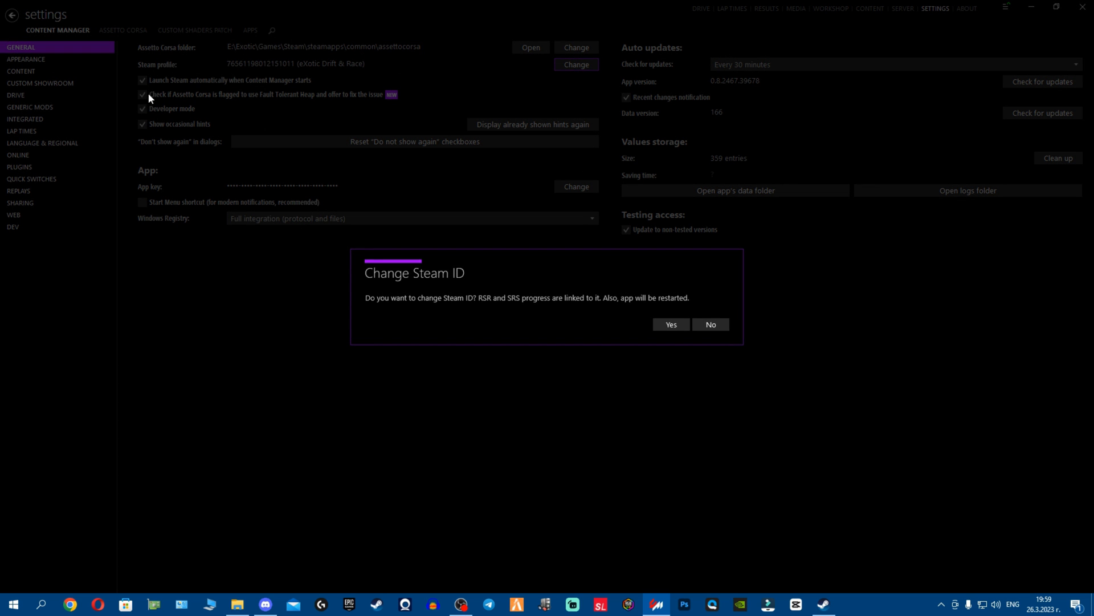
mouse_move(349, 79)
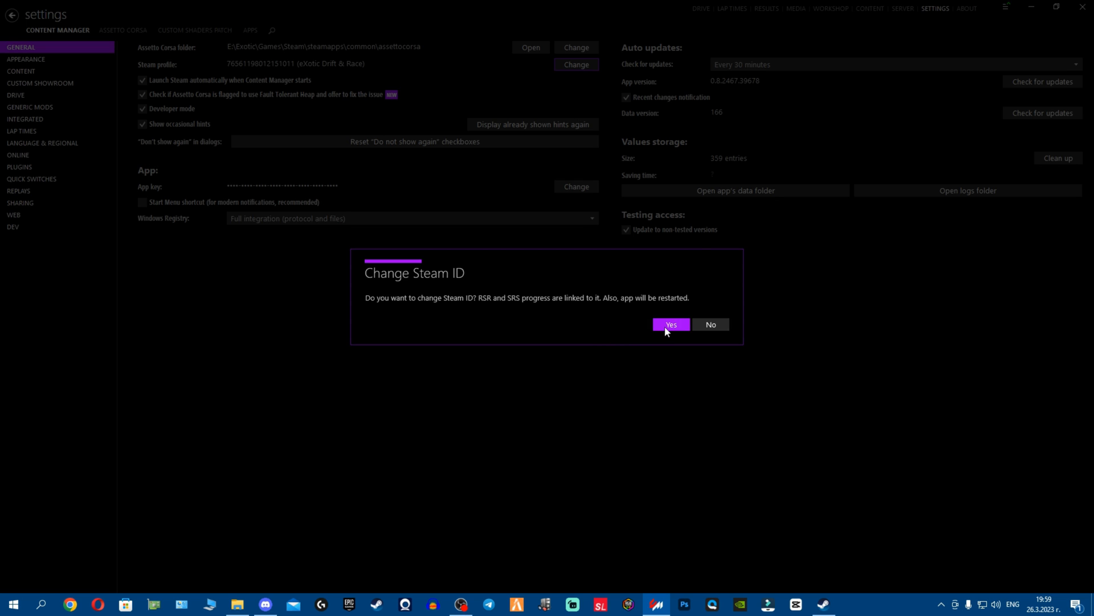
click(670, 324)
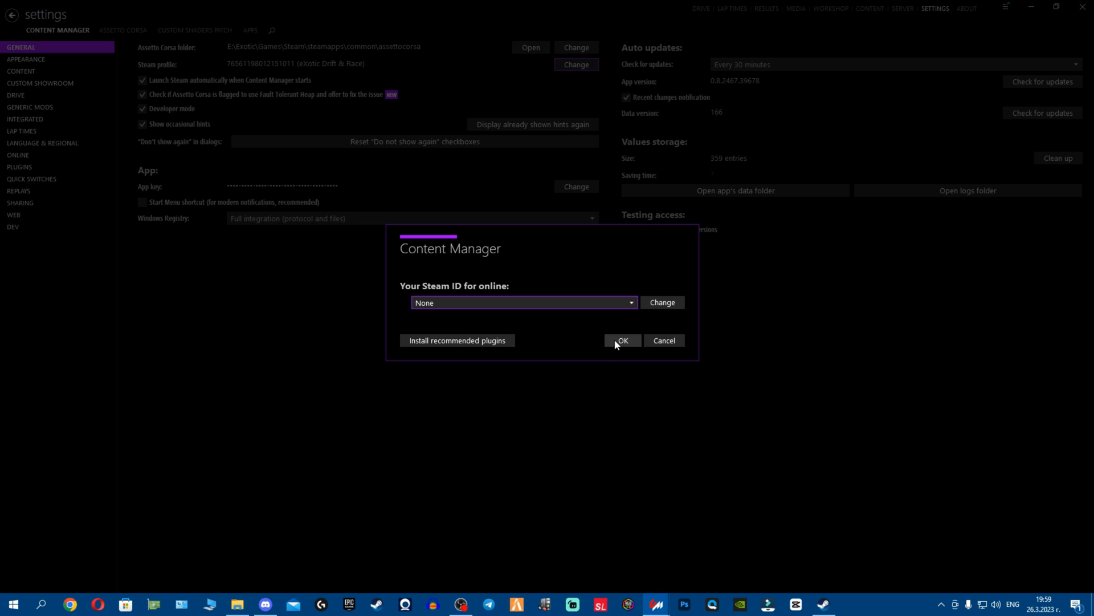
click(620, 341)
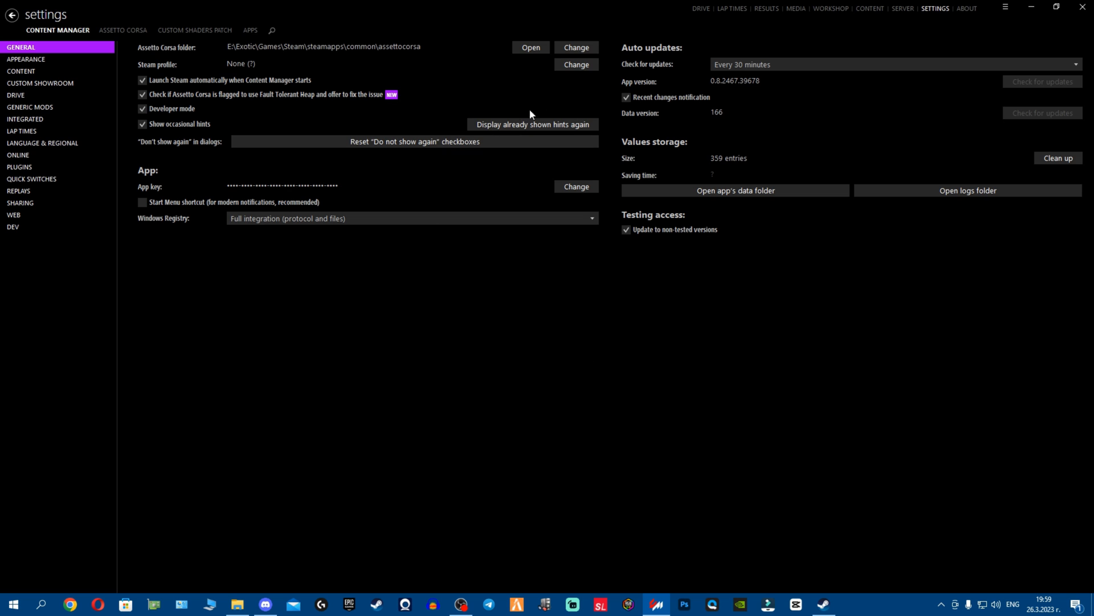
- Relink the Steam profile to the eXotic Drift & Race account and confirm
click(574, 64)
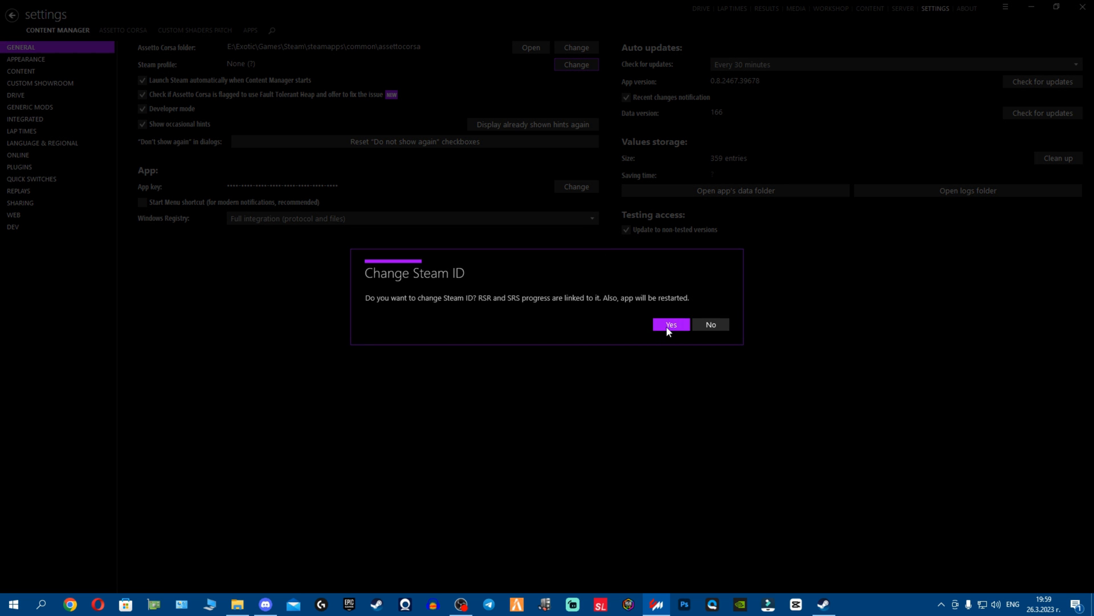
click(671, 323)
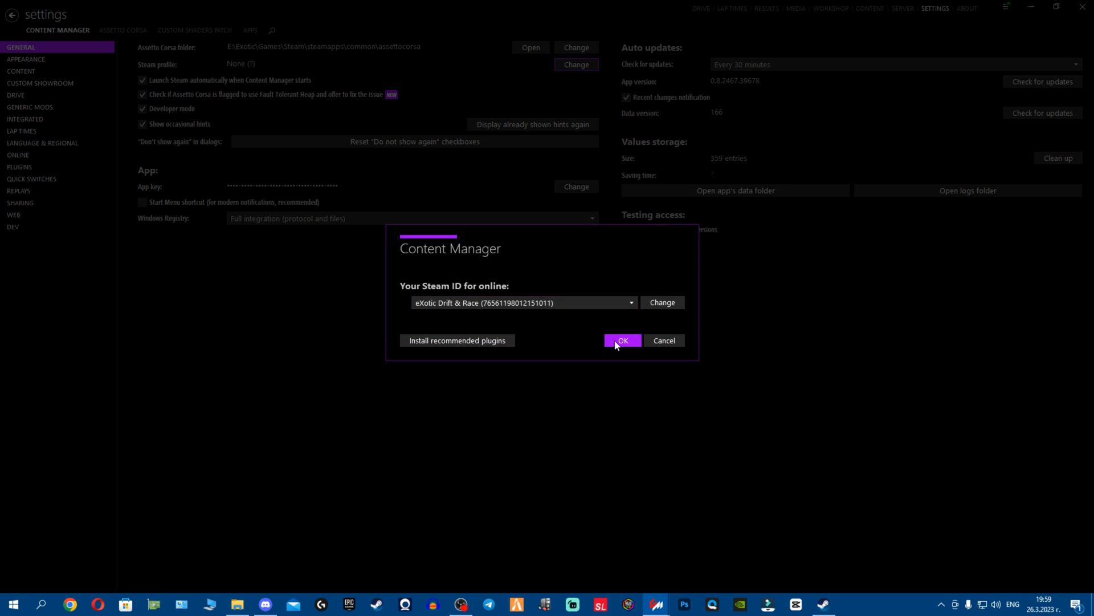
click(623, 340)
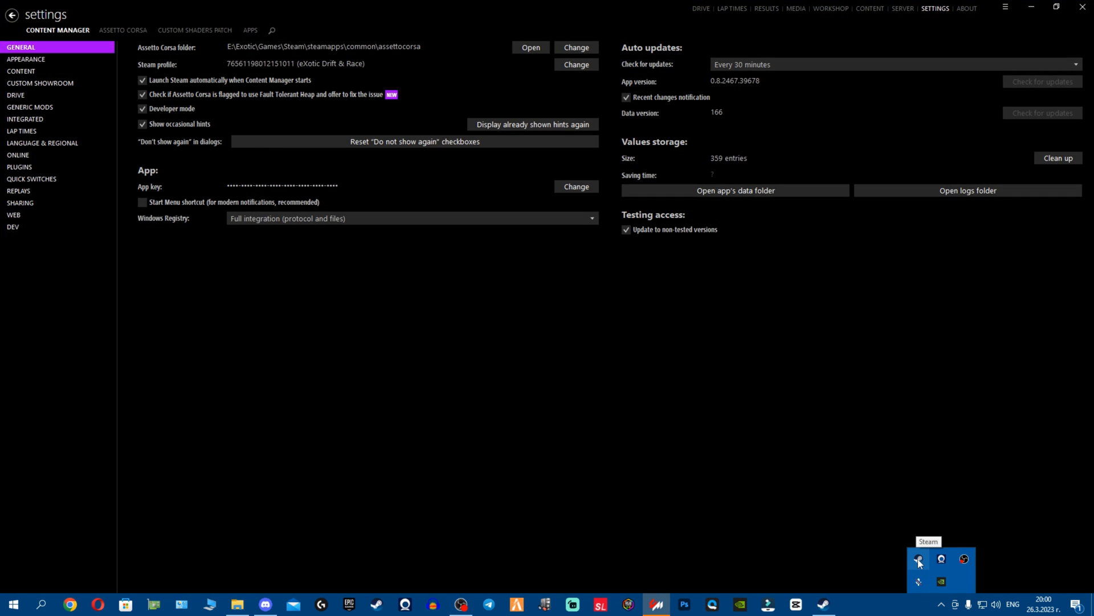
right_click(919, 562)
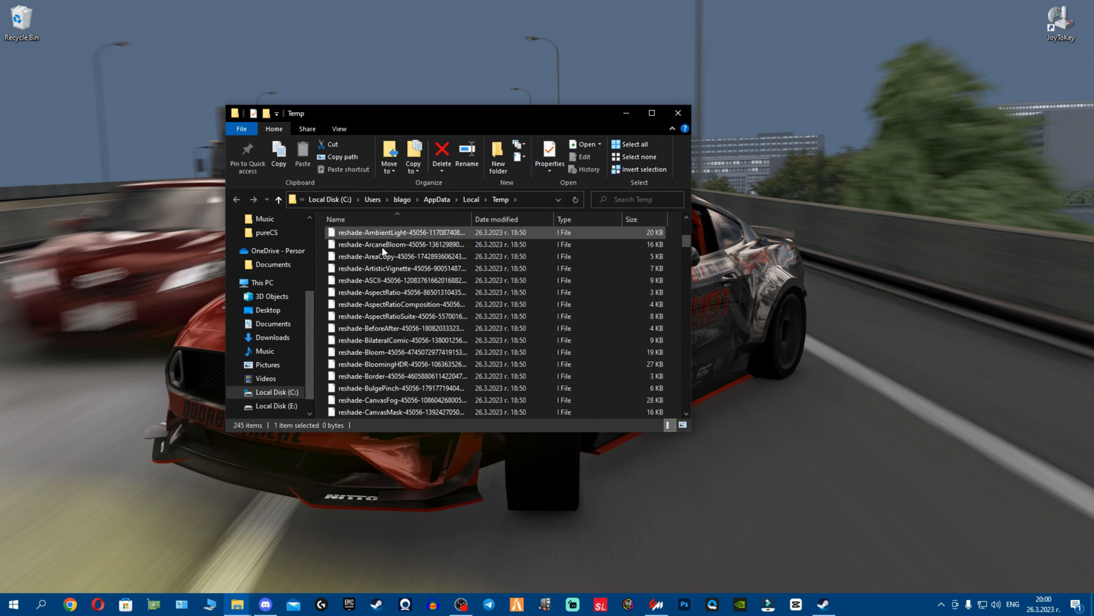
scroll(up, 3)
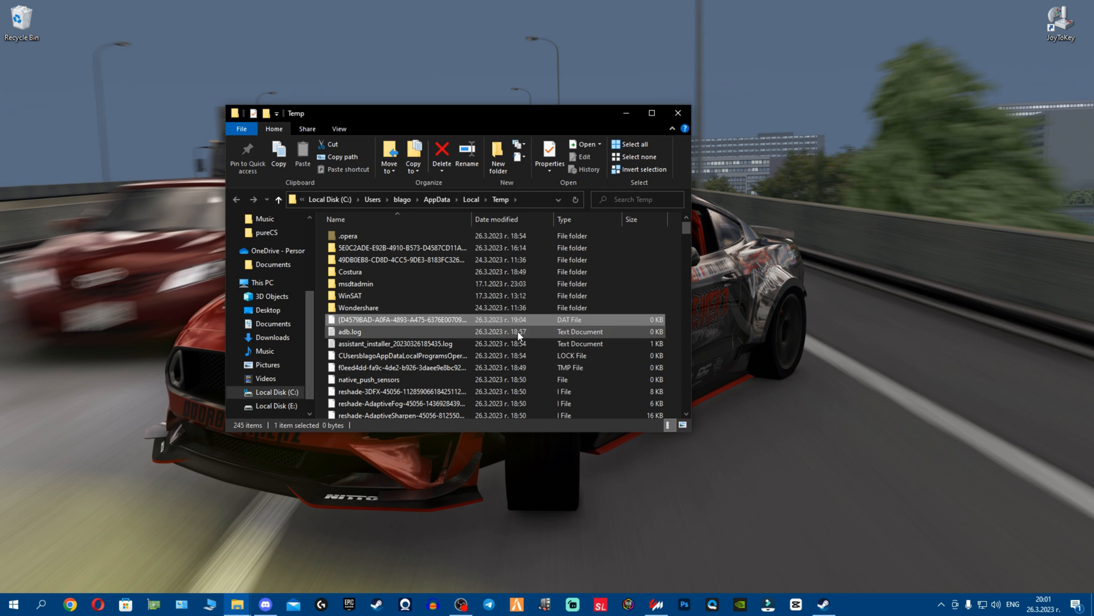
mouse_move(542, 332)
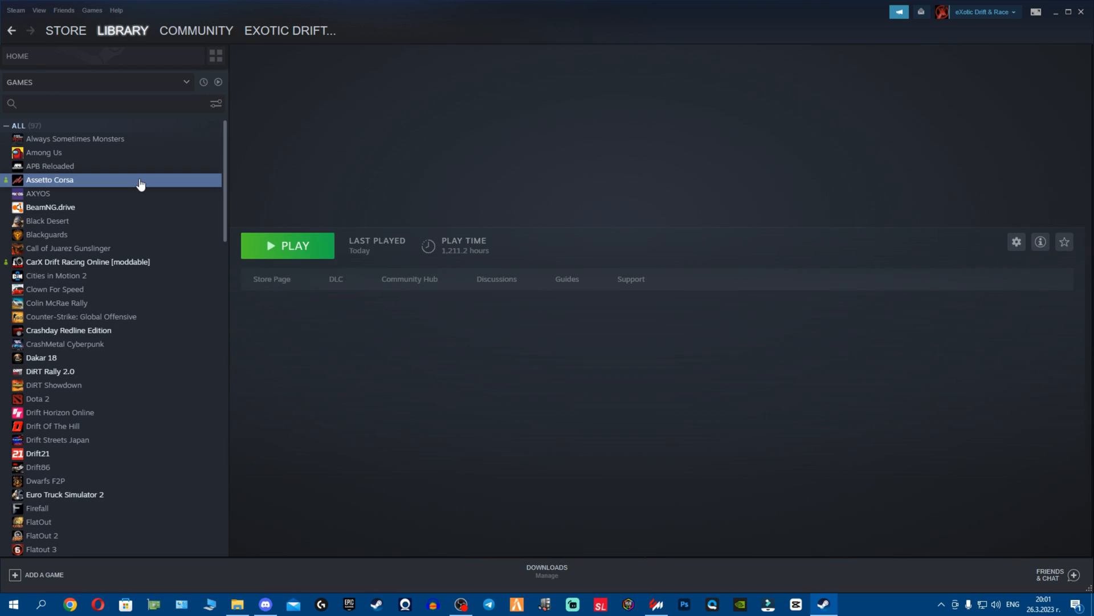
- Run Verify integrity of game files from Assetto Corsa's Properties > Local Files
right_click(49, 179)
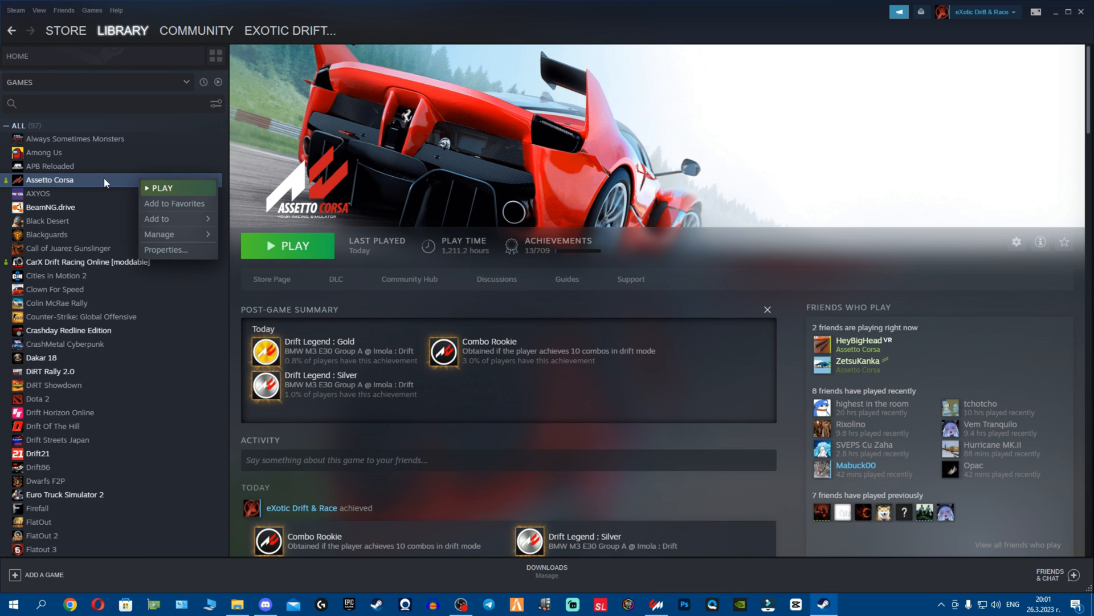
click(167, 250)
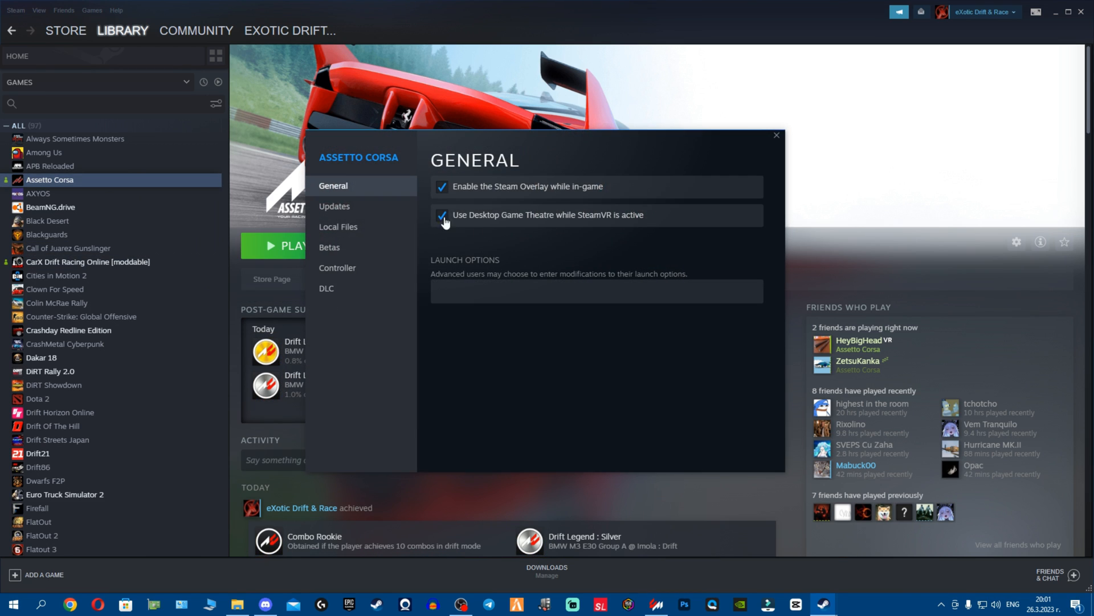
click(339, 226)
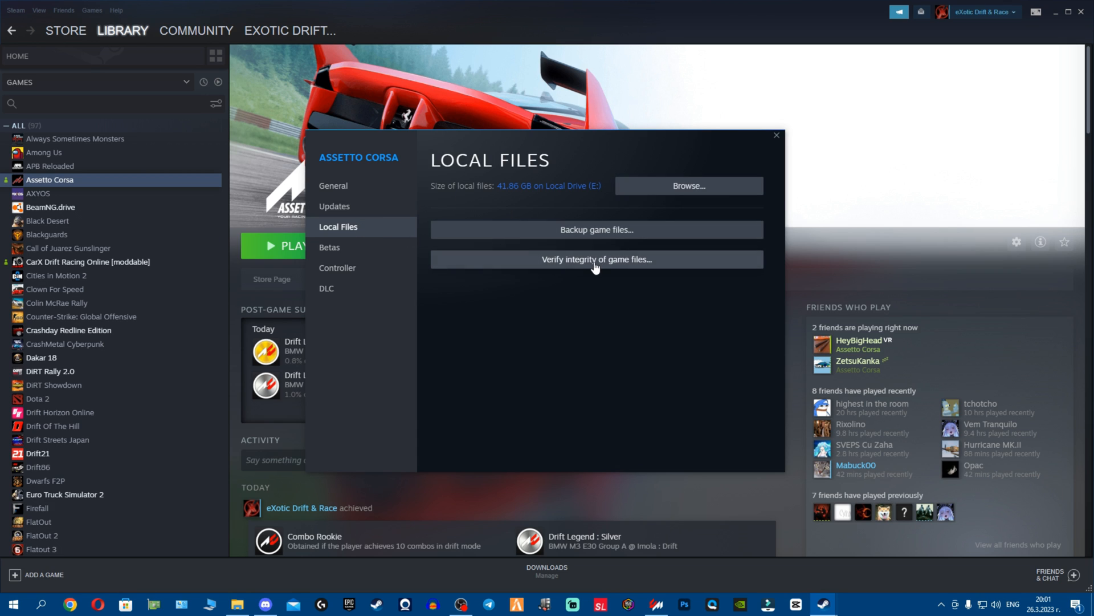
click(596, 259)
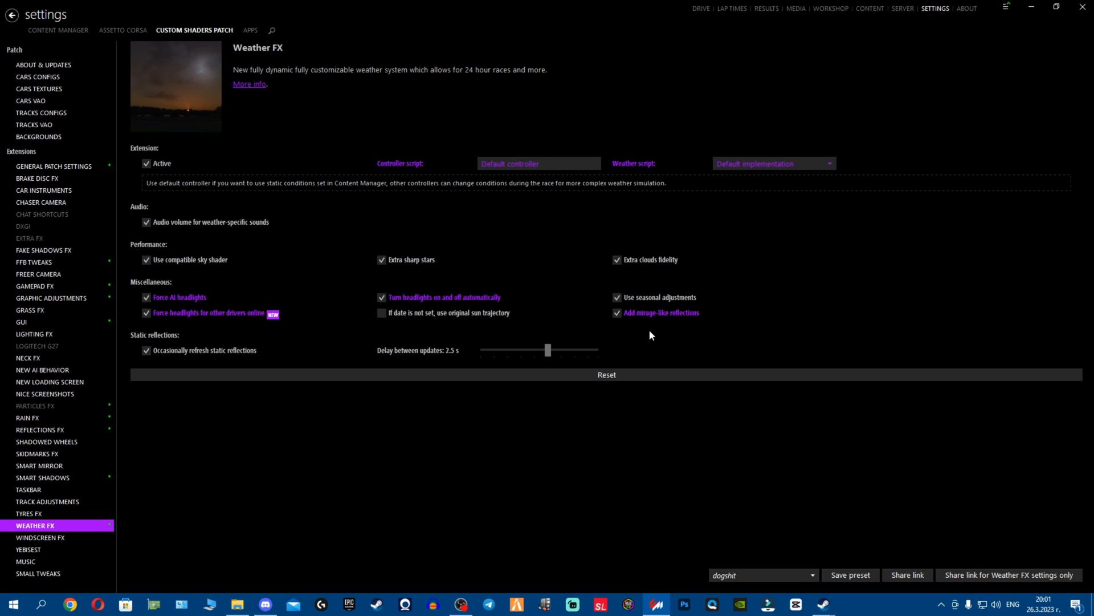
- Show the Custom Shaders Patch About & Updates page with version 0.1.73 active
click(43, 64)
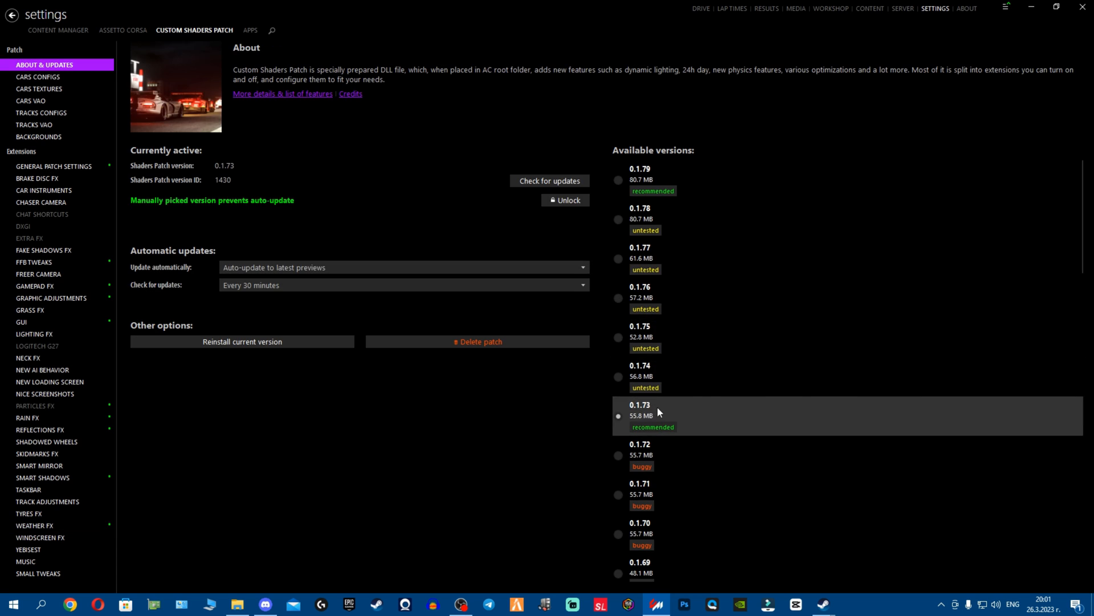
mouse_move(500, 394)
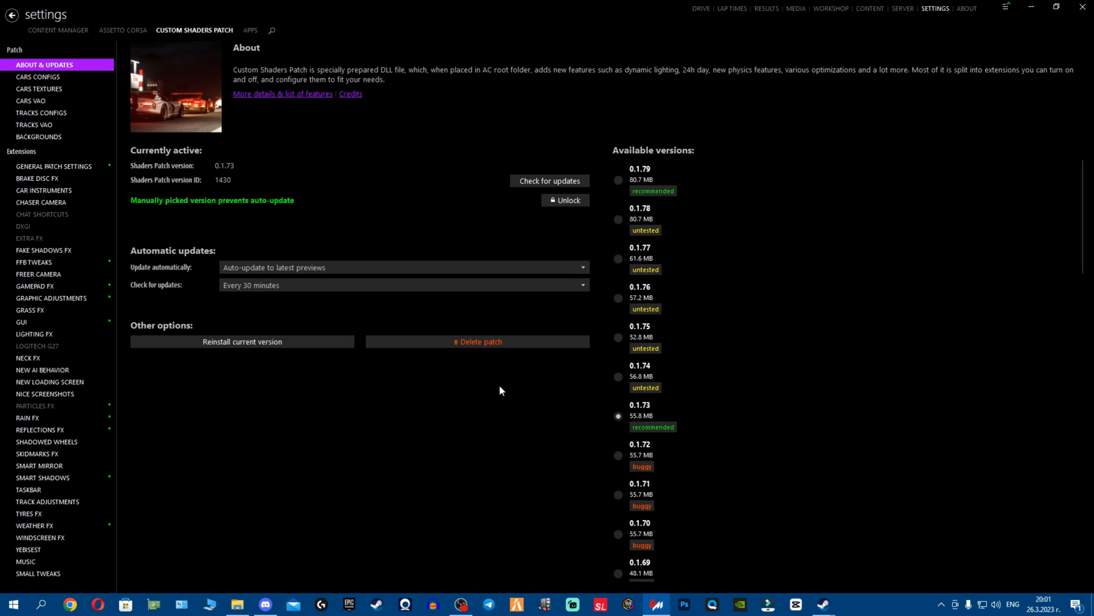
mouse_move(597, 315)
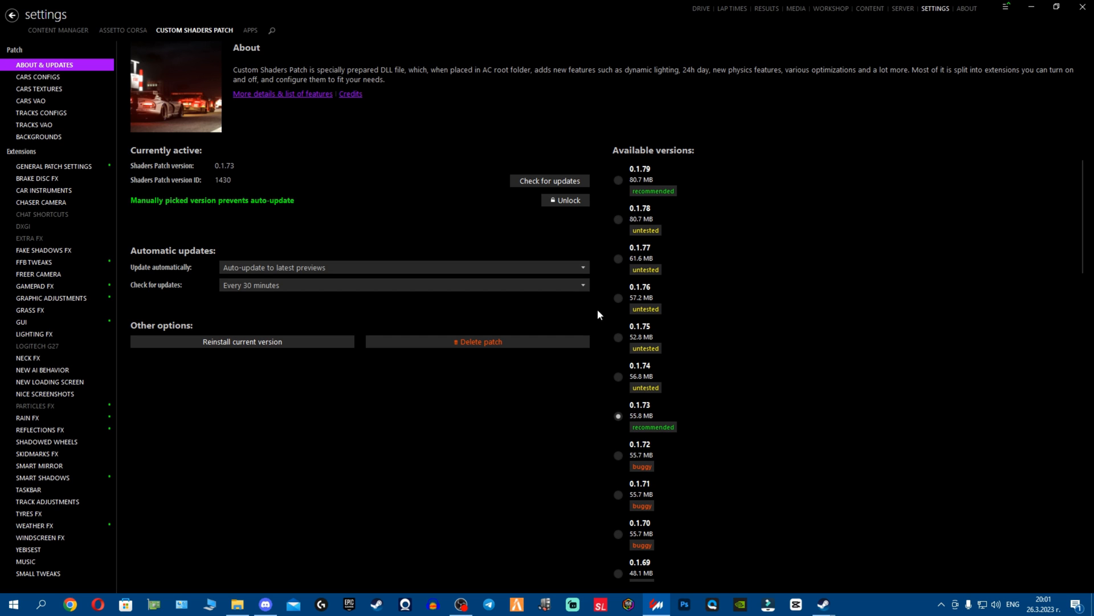
mouse_move(485, 124)
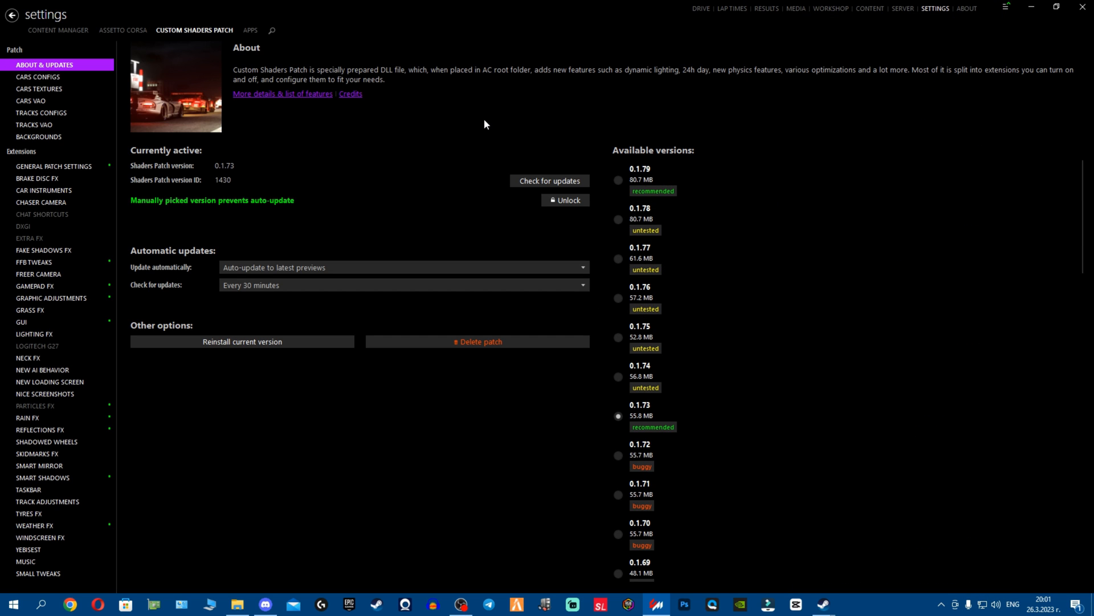
mouse_move(141, 83)
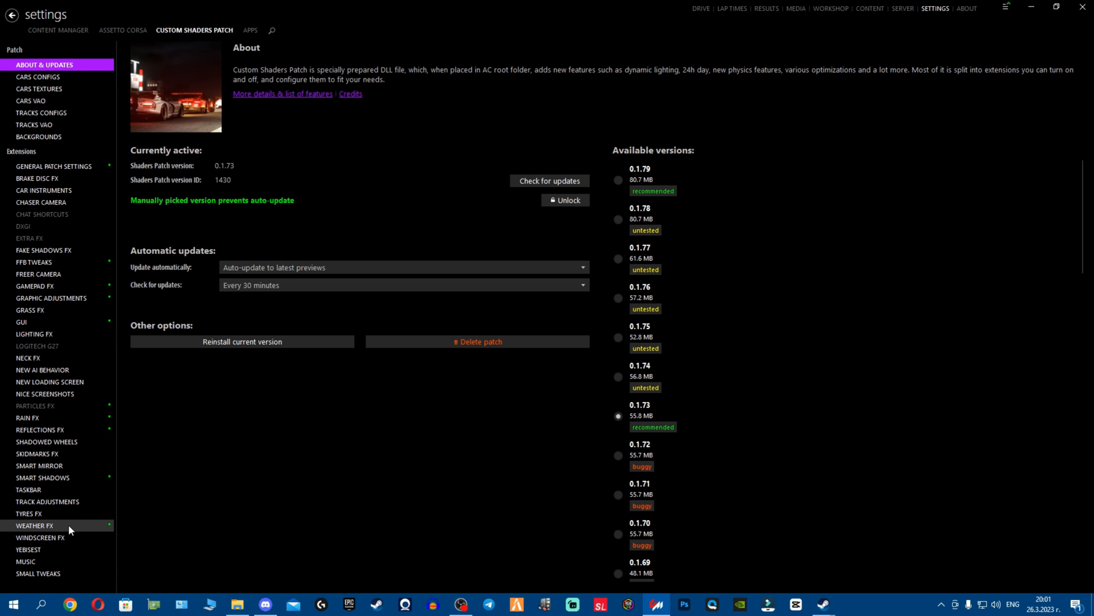
- Keep Weather FX on Default controller and Default implementation, then glance at the CSP version page
click(36, 525)
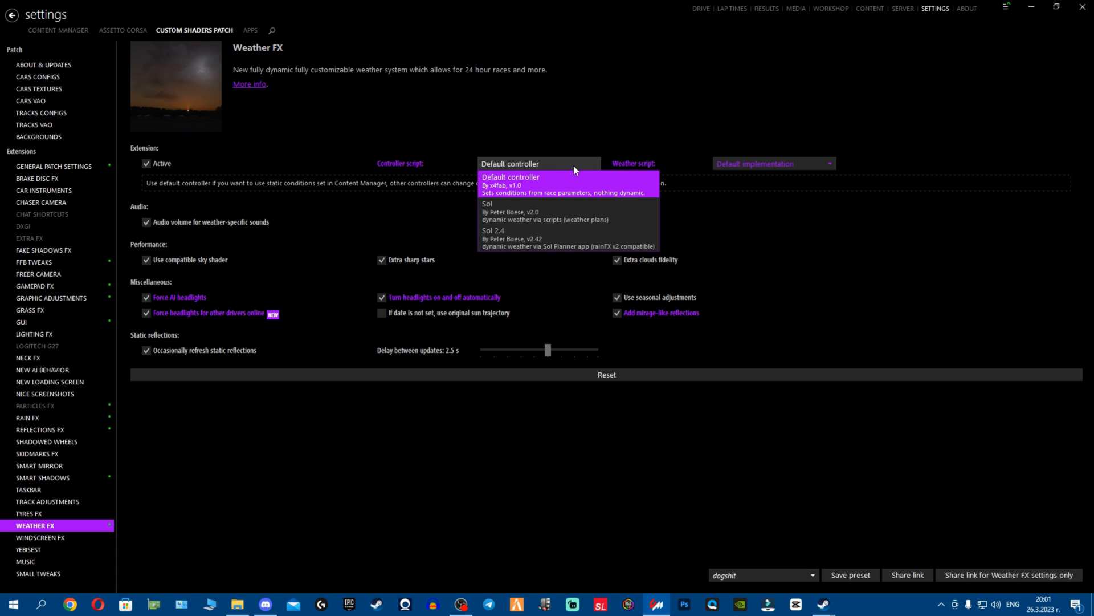
click(773, 163)
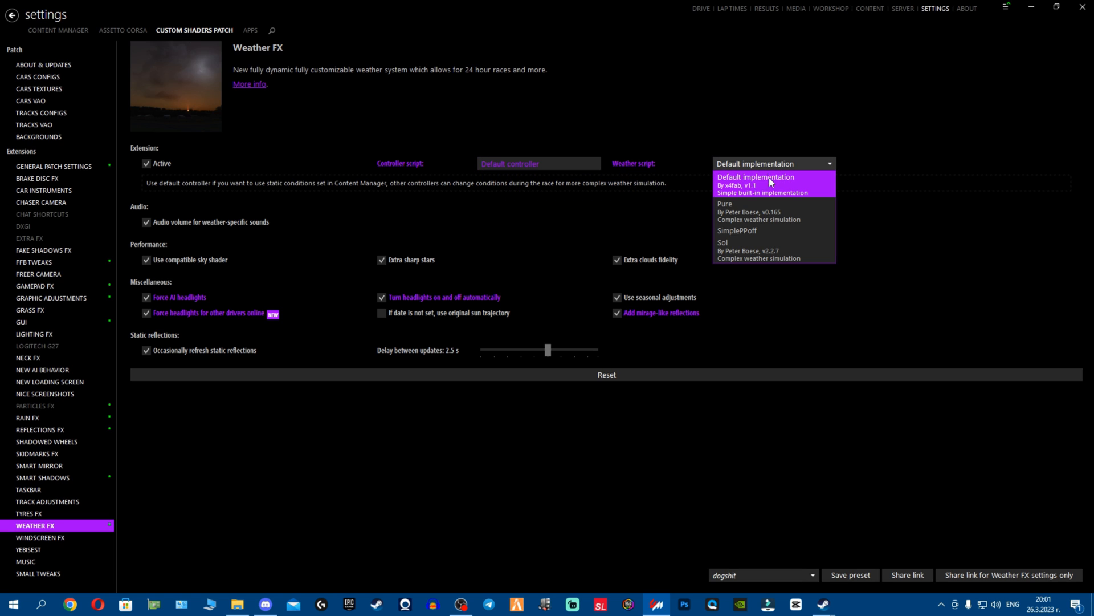
click(755, 177)
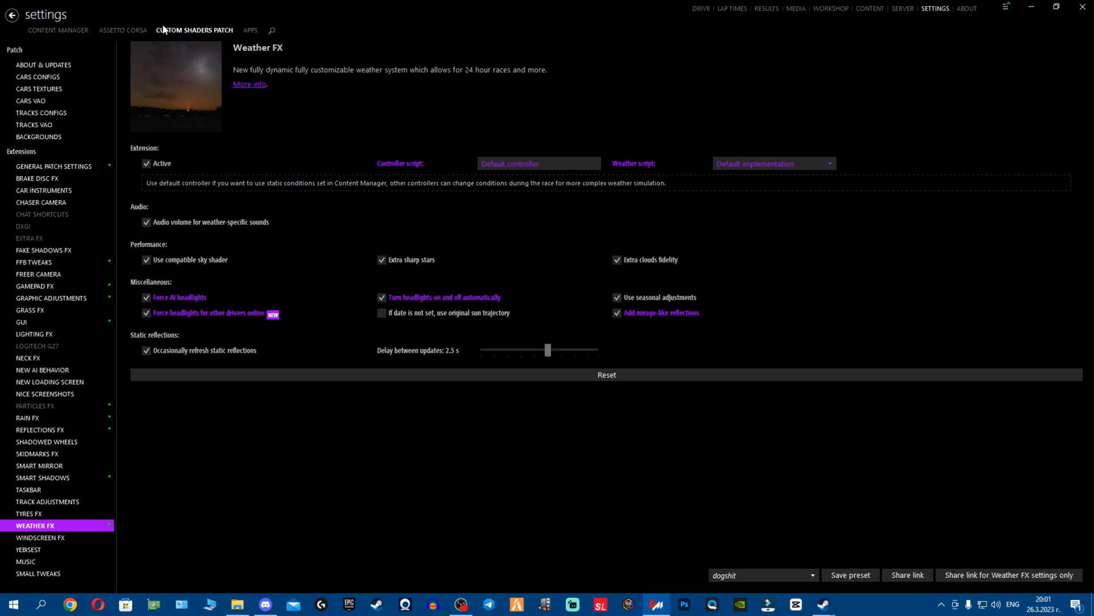
click(123, 29)
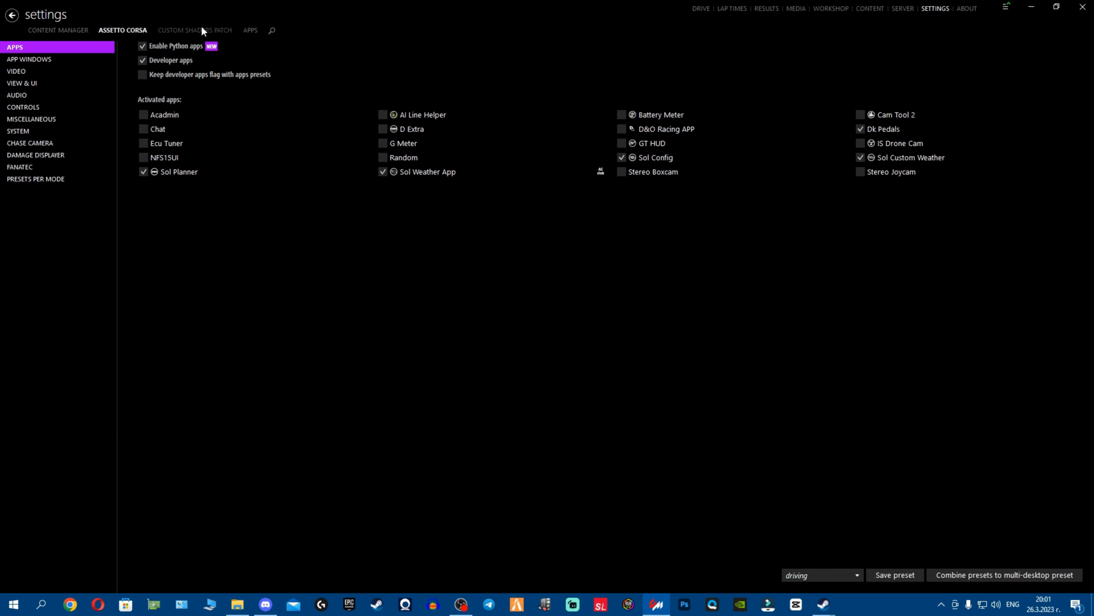
click(193, 29)
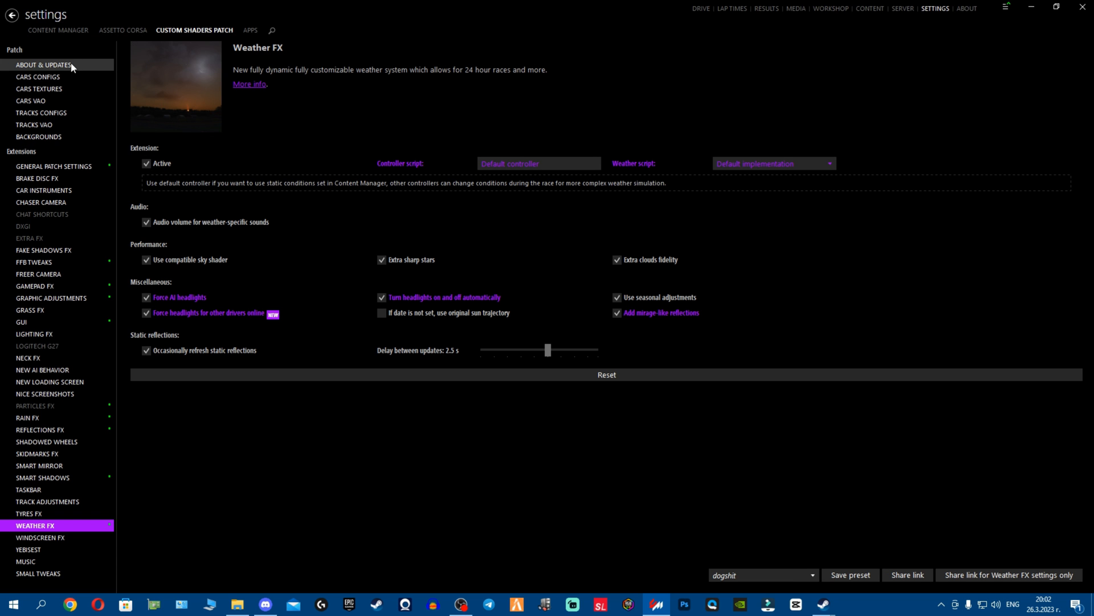
click(44, 64)
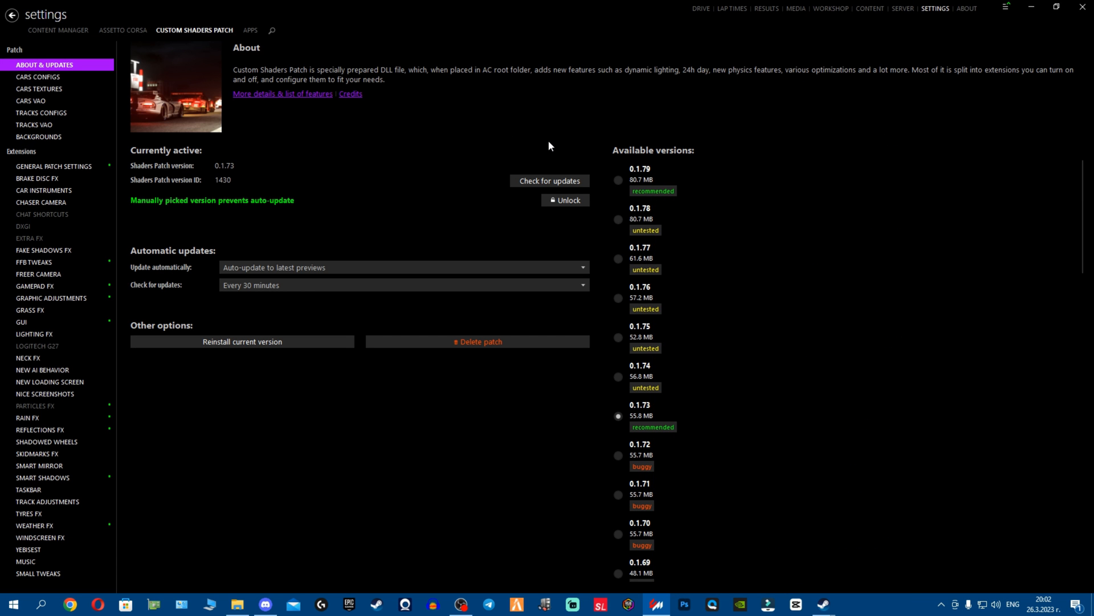
- Return to Weather FX, browse the Sol script options and leave both scripts on defaults
click(123, 30)
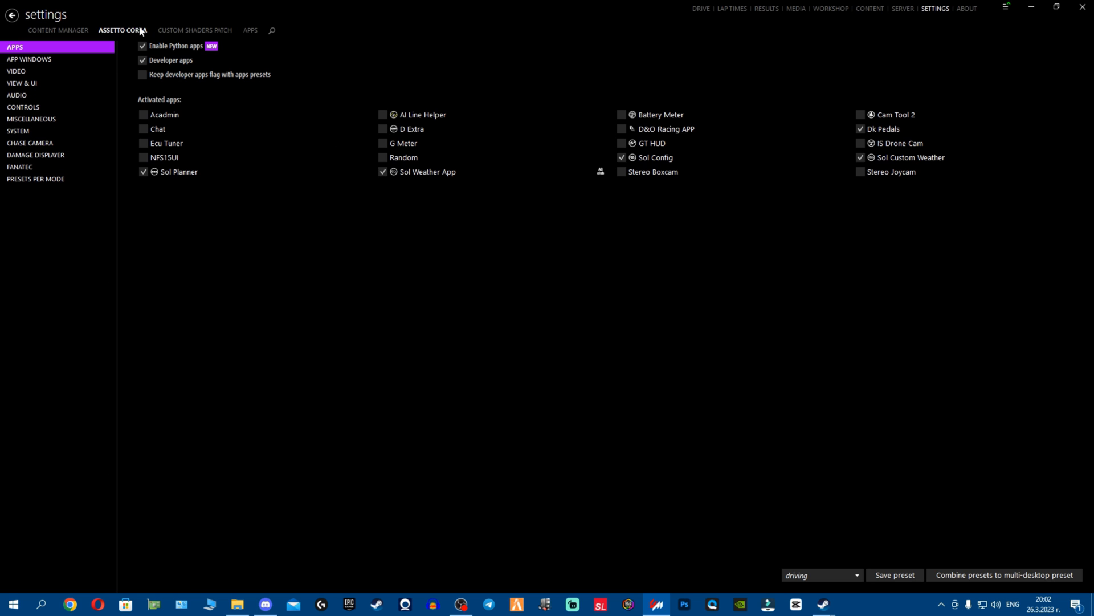
click(194, 29)
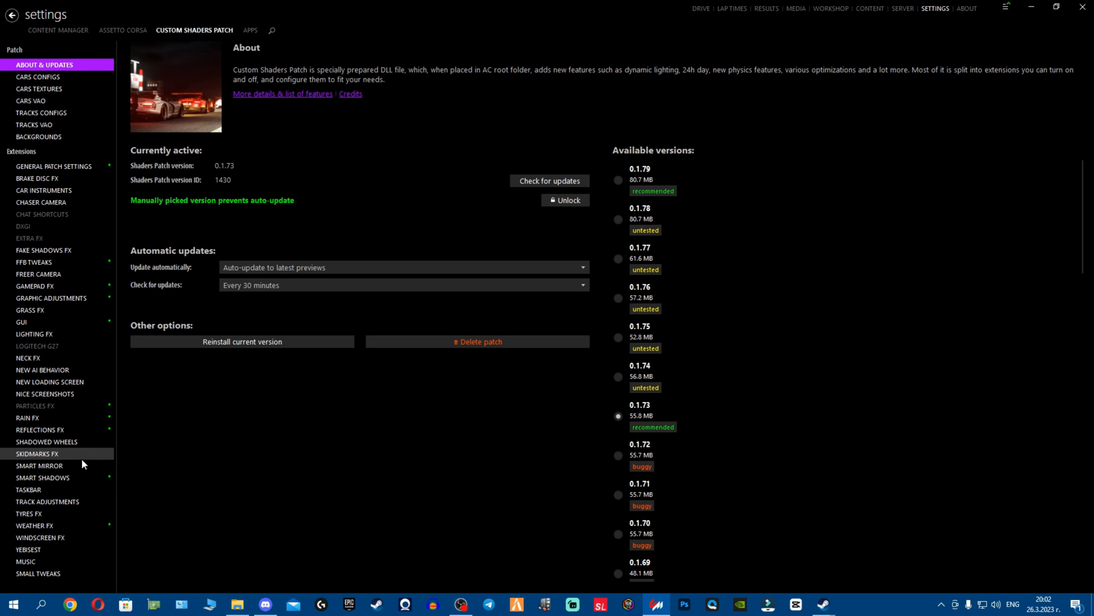
click(35, 525)
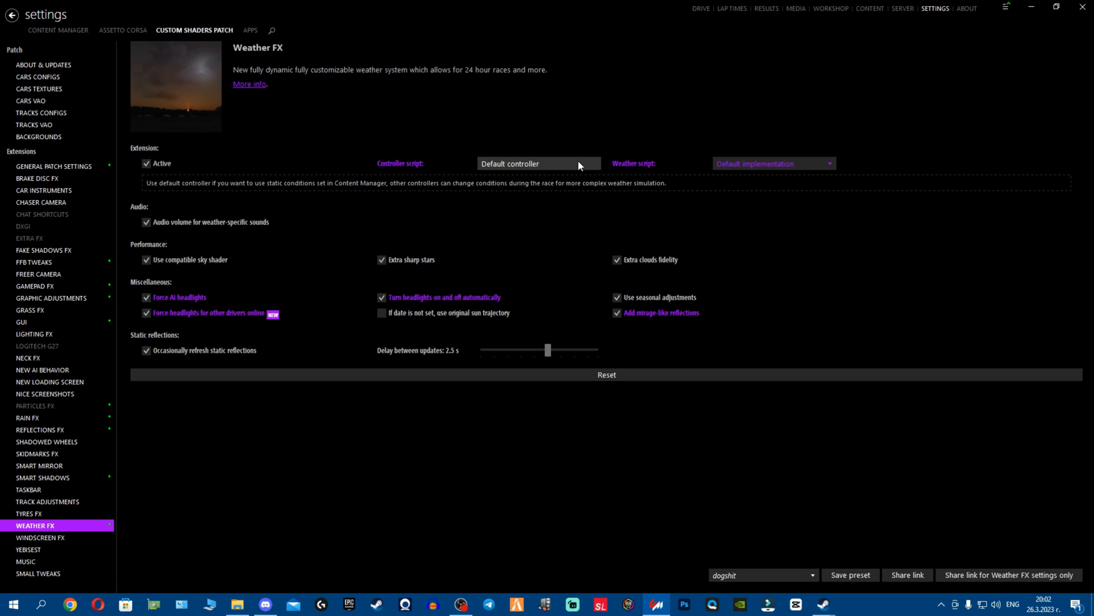
click(537, 163)
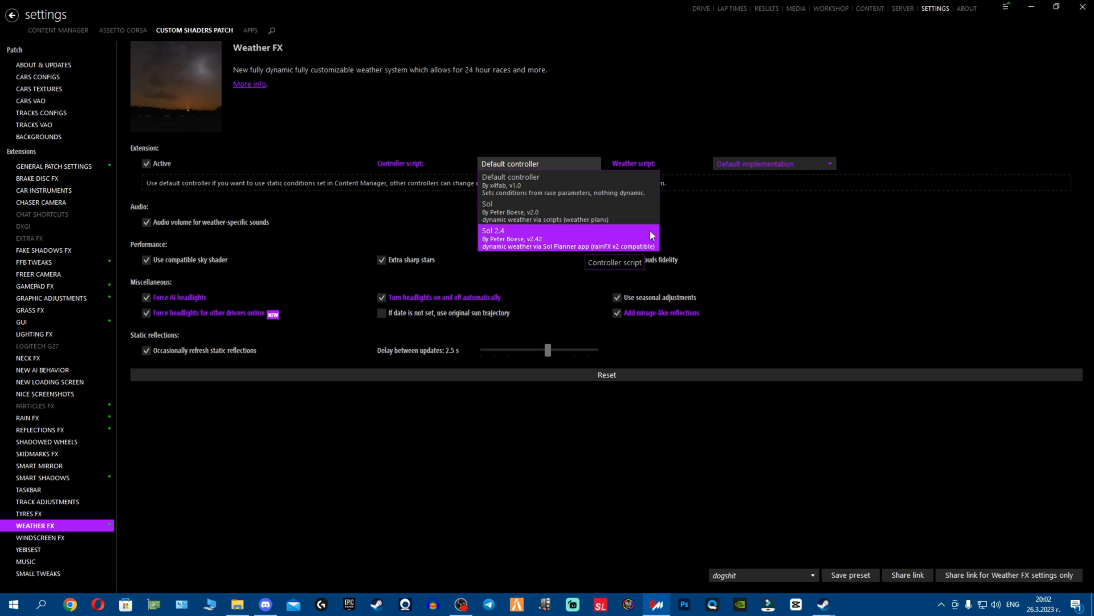
click(772, 163)
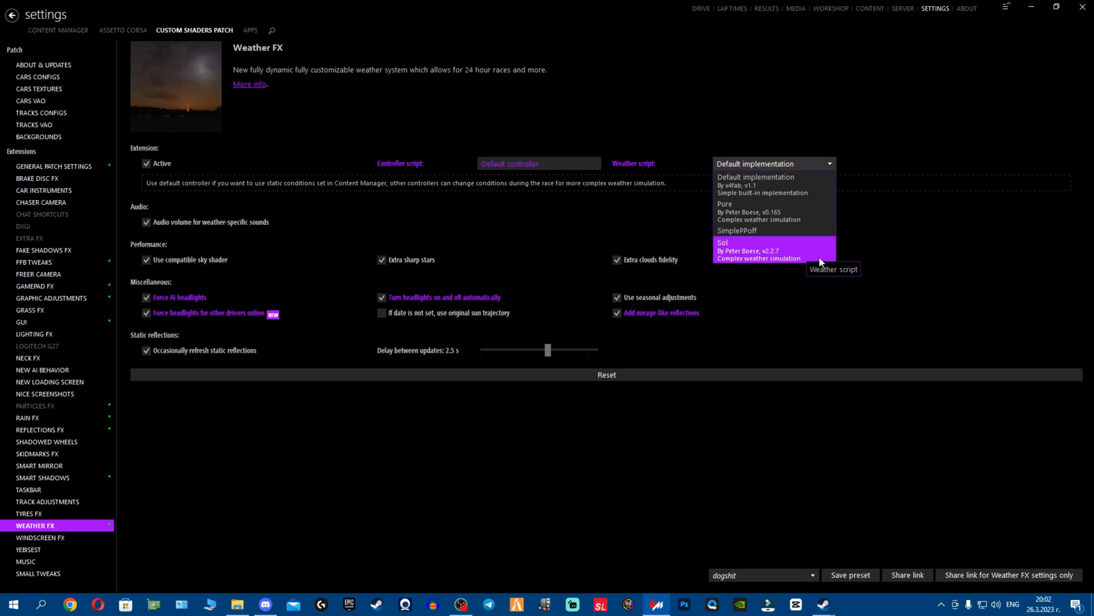
click(773, 163)
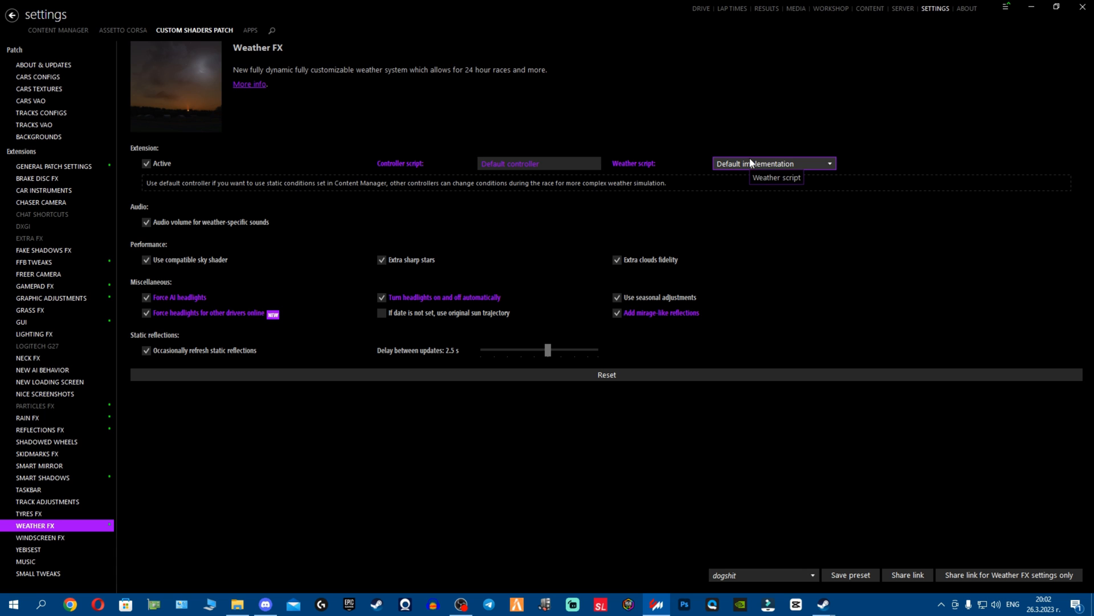